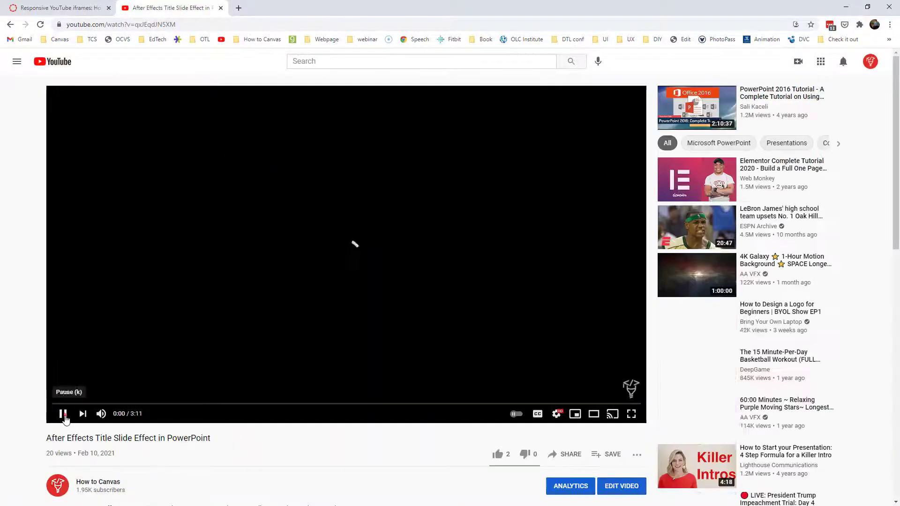
- Bring up the video's 560×315 iframe embed code under Share and open its copy menu
{"action": "left_click", "coordinate": [565, 454]}
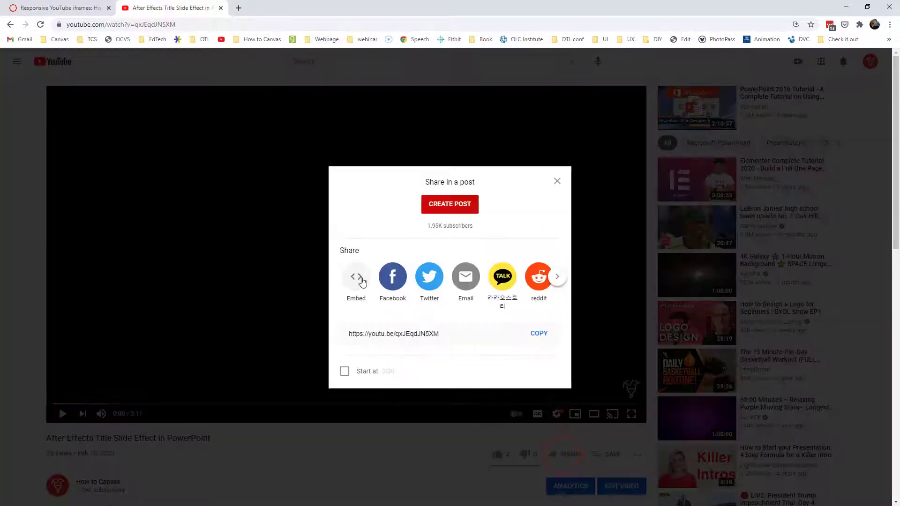
{"action": "left_click", "coordinate": [355, 276]}
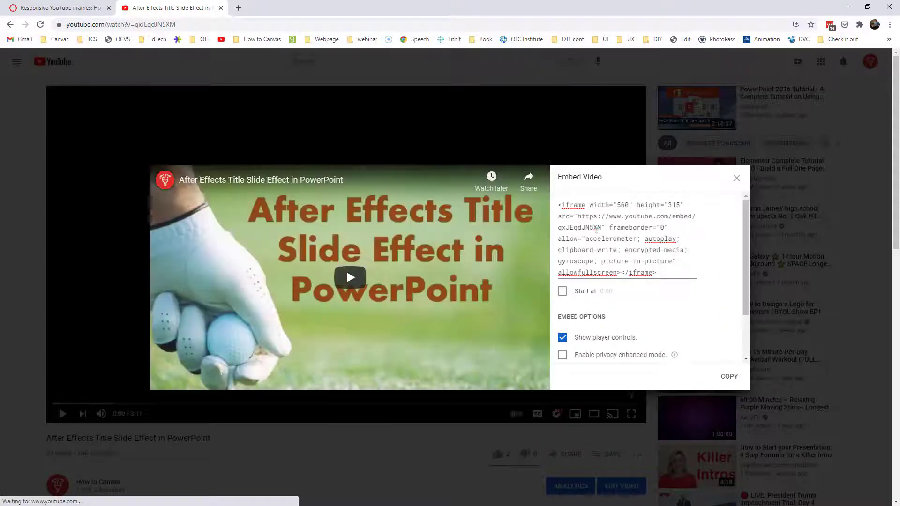
{"action": "right_click", "coordinate": [626, 238]}
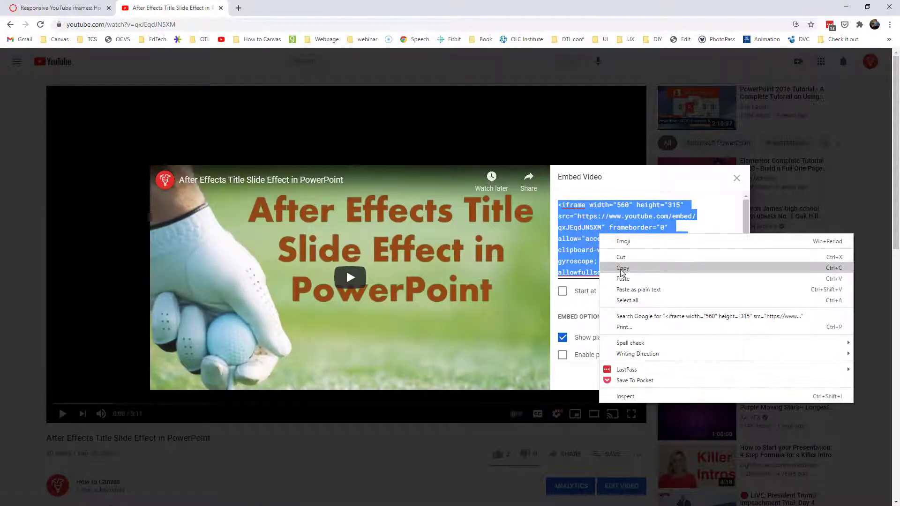
- Copy the iframe code, then embed it into the Responsive YouTube iframes page
{"action": "left_click", "coordinate": [58, 8]}
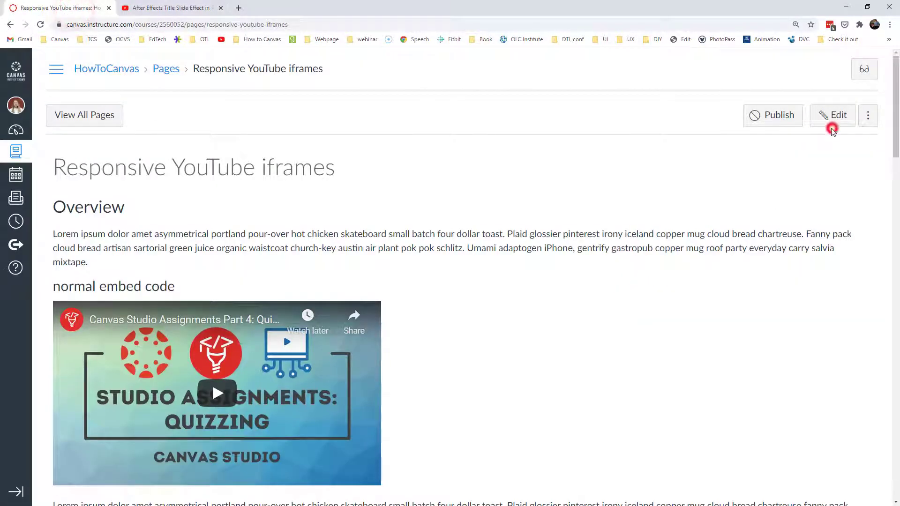
{"action": "left_click", "coordinate": [831, 115]}
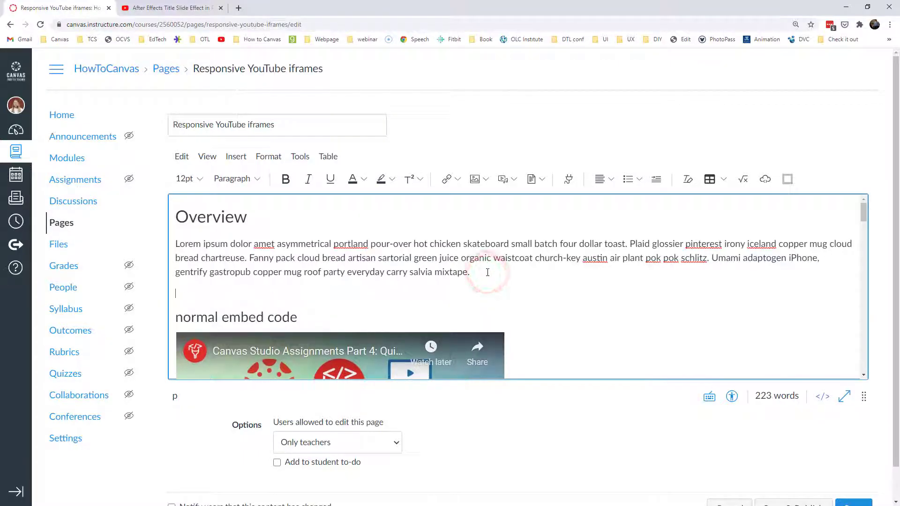
{"action": "left_click", "coordinate": [764, 179]}
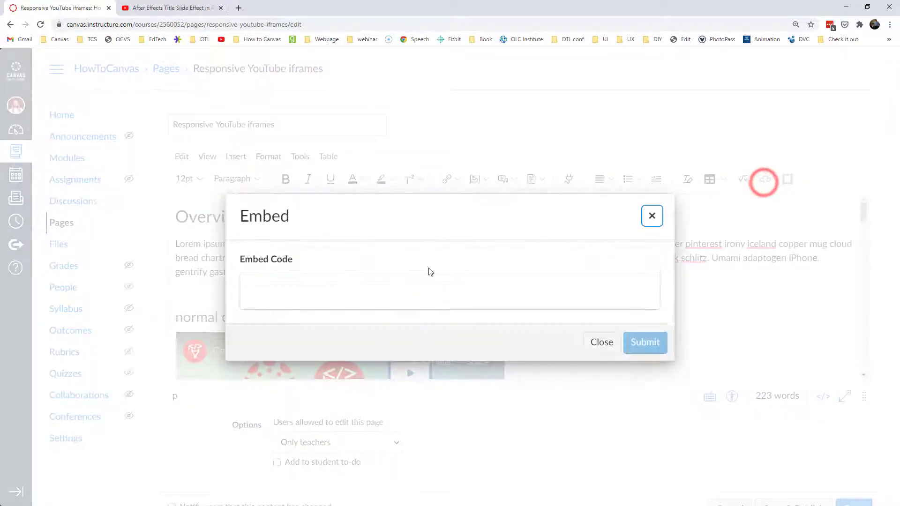
{"action": "type", "text": "<iframe width=\"560\" height=\"315\" src=\"https://www.youtube.com/embed/qxJEqdJN5XM\" frameborder=\"0\" allow=\"accelerometer; autoplay; clipboard-write; encrypted-media; gyroscope; picture-in-picture\" allowfullscreen></iframe>"}
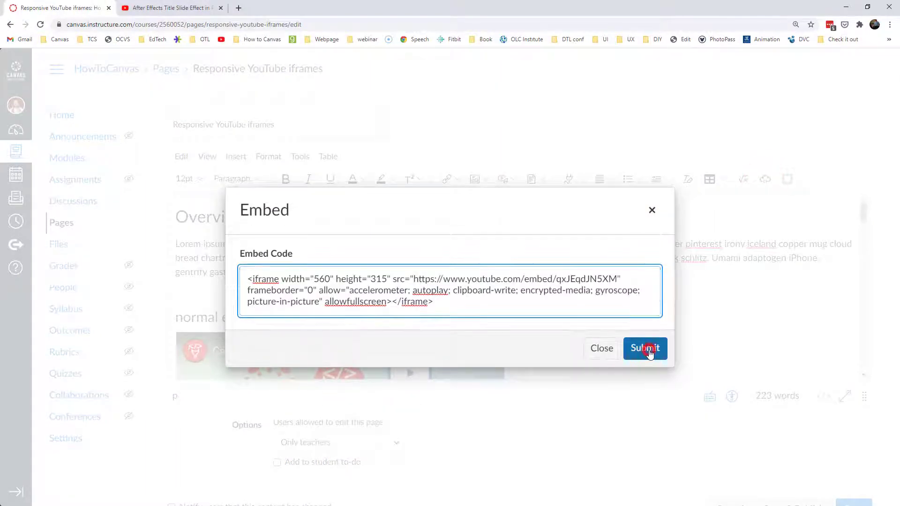
{"action": "left_click", "coordinate": [644, 348]}
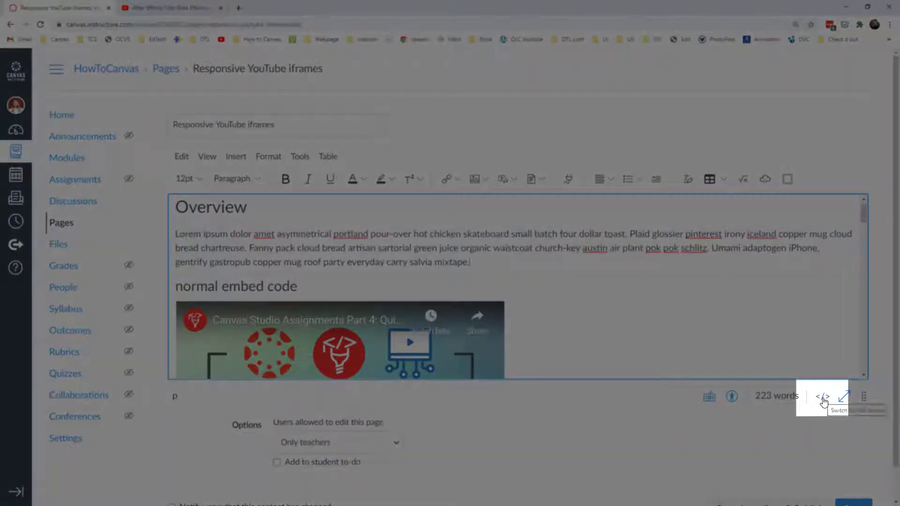
- Show the page's raw HTML and select the normal embed iframe code
{"action": "left_click", "coordinate": [822, 397]}
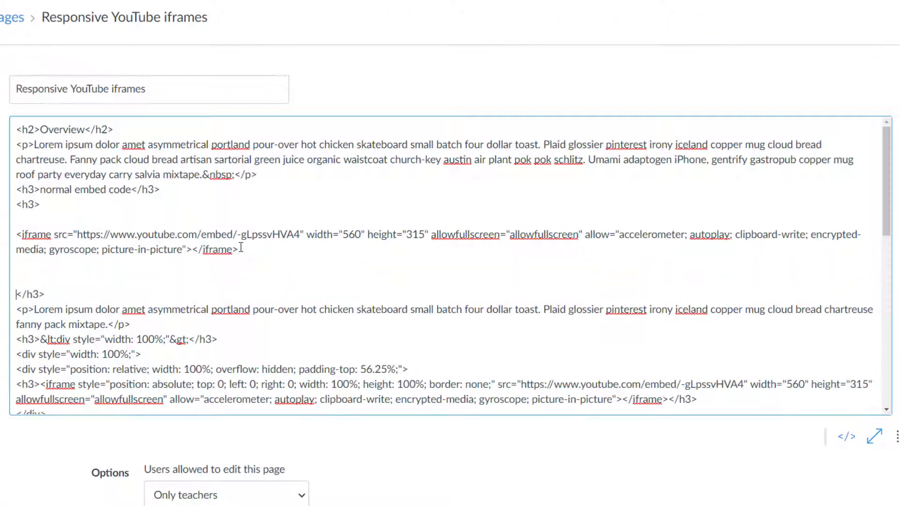
{"action": "double_click", "coordinate": [36, 234]}
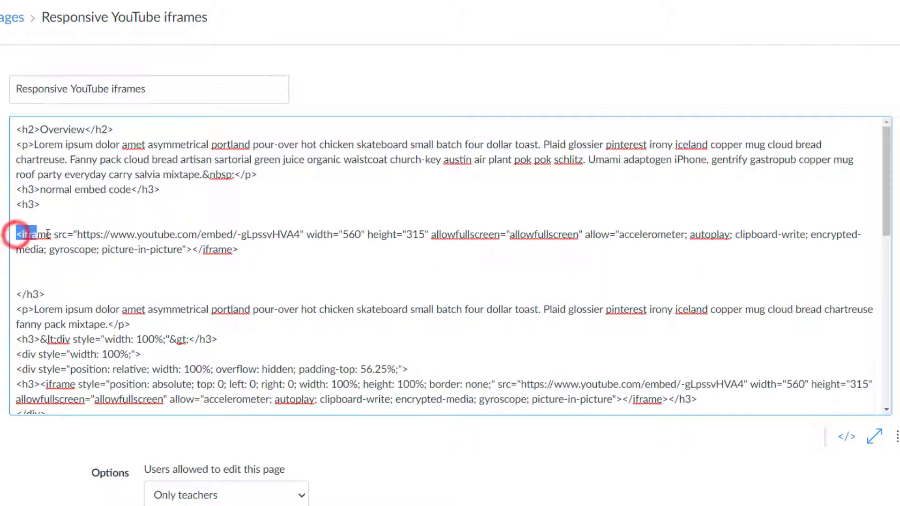
{"action": "left_click_drag", "start_coordinate": [25, 234], "coordinate": [304, 234]}
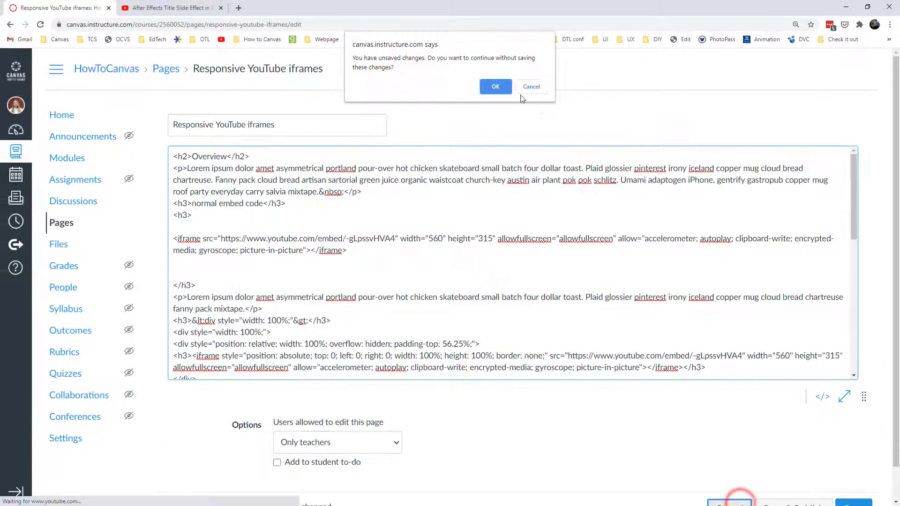
- Discard the unsaved edits, scroll the page, and narrow the browser window to compare embeds
{"action": "left_click", "coordinate": [495, 86]}
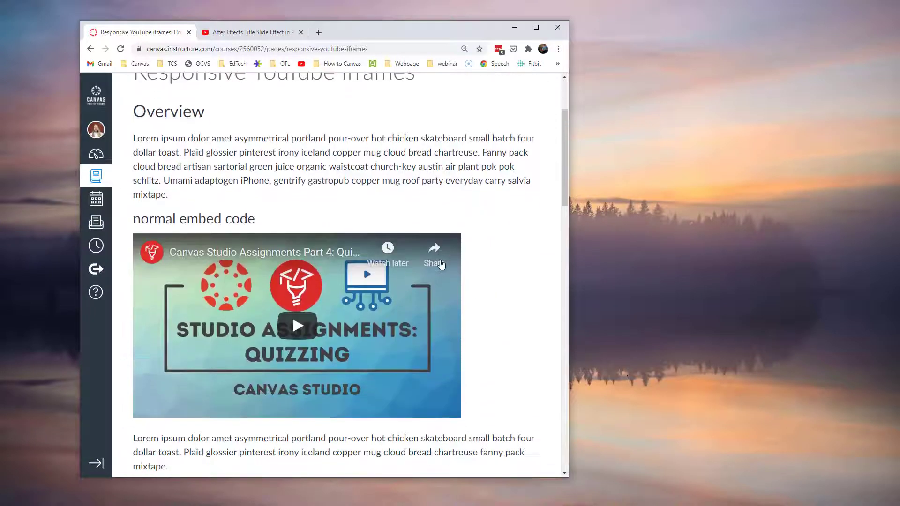
{"action": "scroll", "scroll_direction": "down", "scroll_amount": 3}
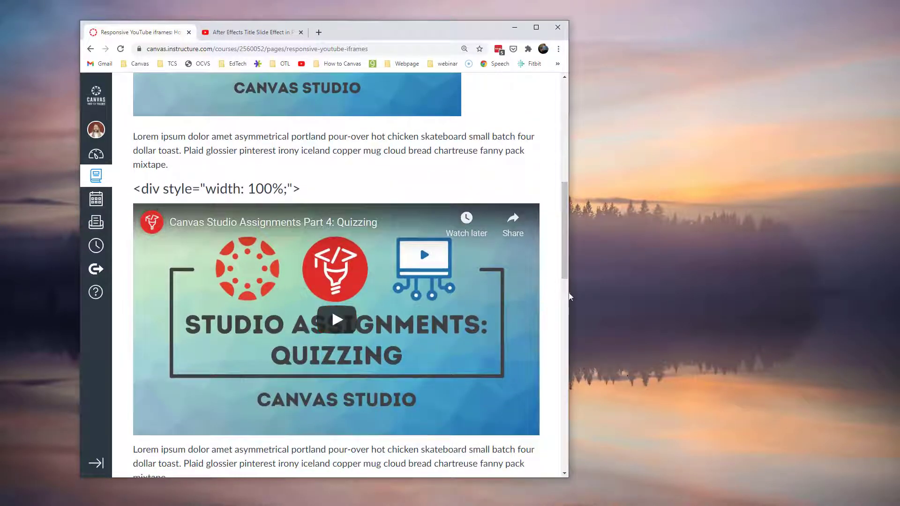
{"action": "left_click_drag", "start_coordinate": [568, 290], "coordinate": [426, 289]}
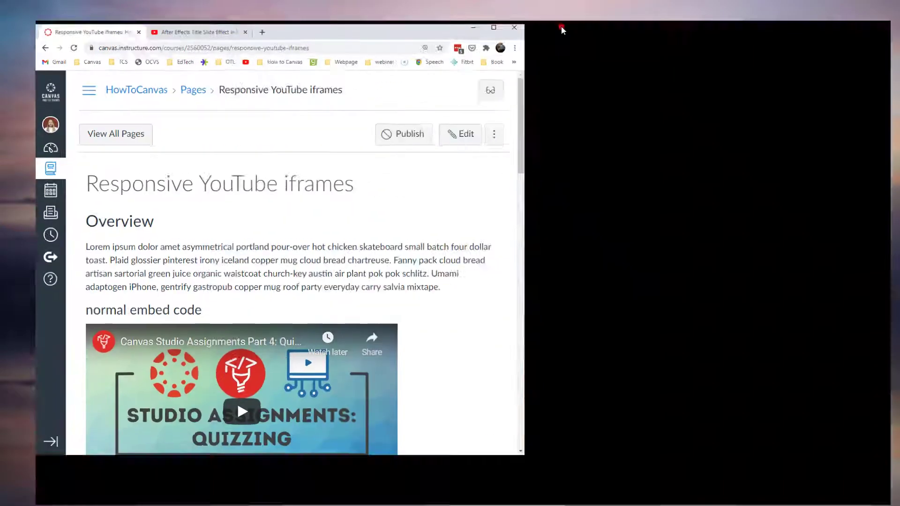
- Reopen the page's HTML source and add blank lines around the responsive div block
{"action": "left_click", "coordinate": [460, 133]}
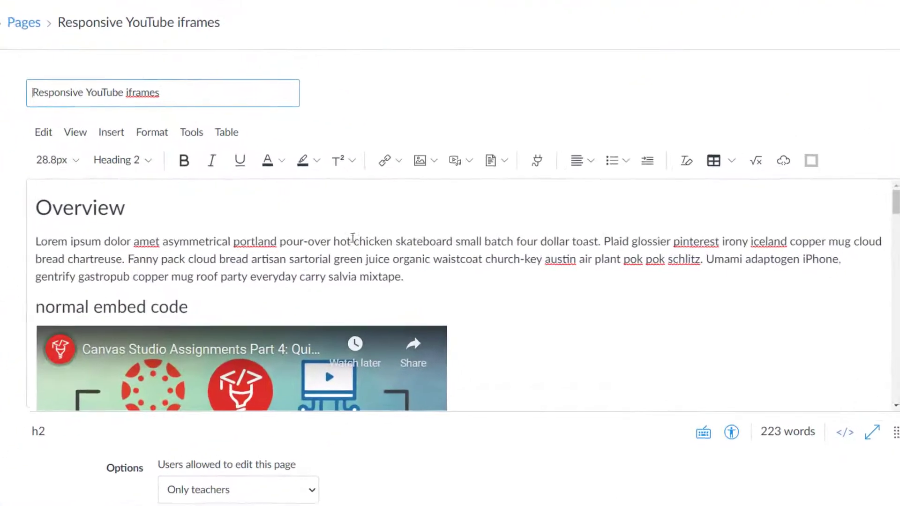
{"action": "left_click", "coordinate": [844, 432]}
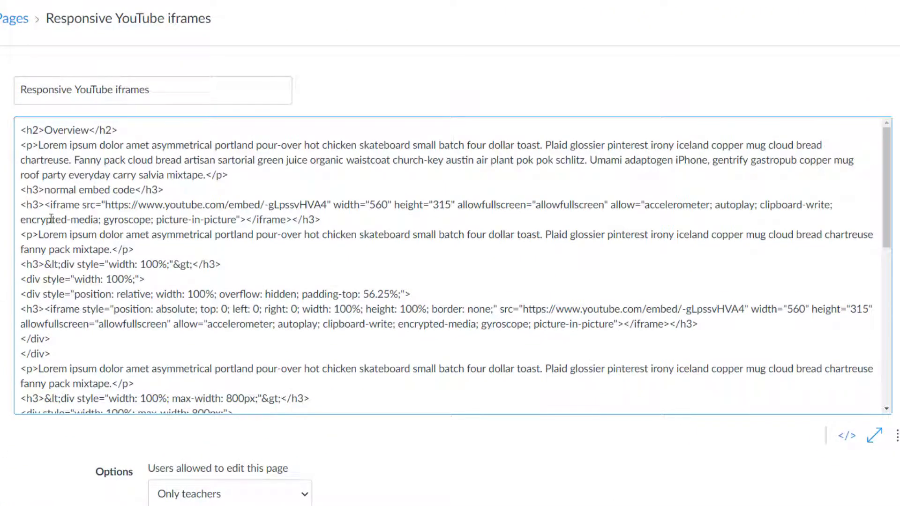
{"action": "triple_click", "coordinate": [172, 205]}
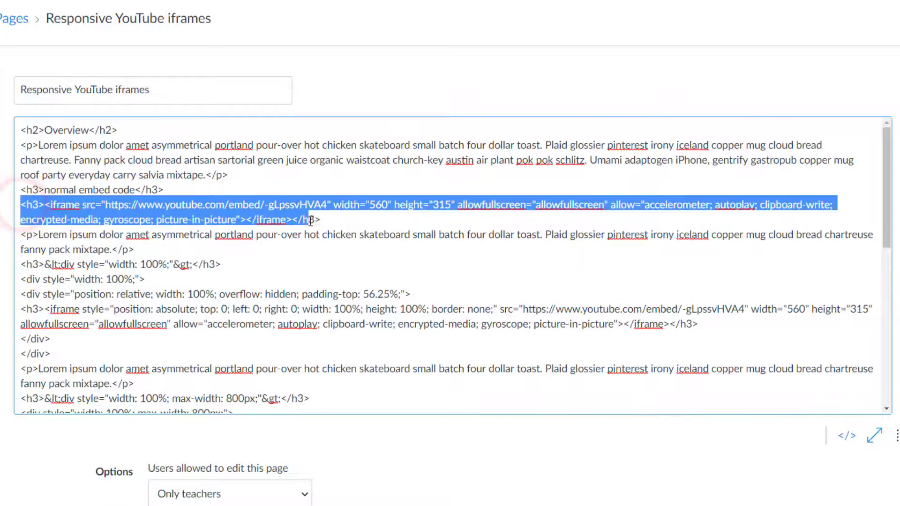
{"action": "left_click", "coordinate": [133, 250]}
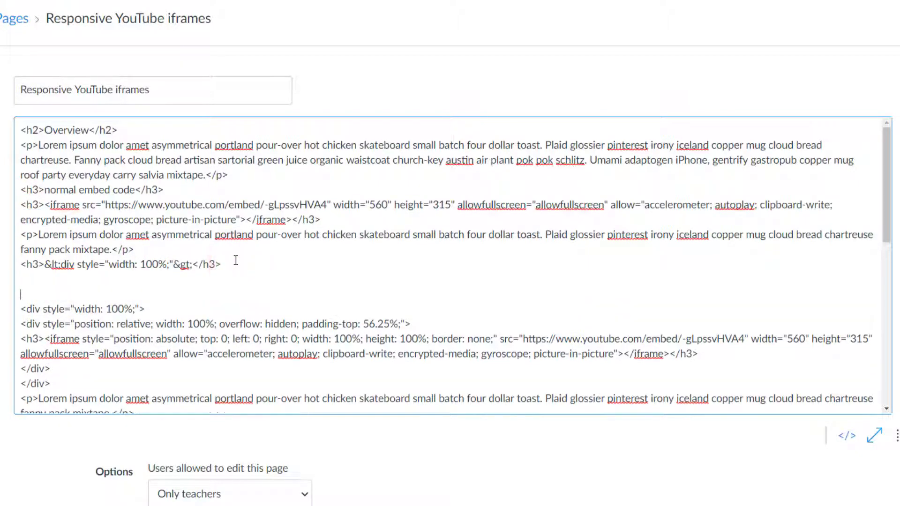
{"action": "scroll", "scroll_direction": "down", "scroll_amount": 3}
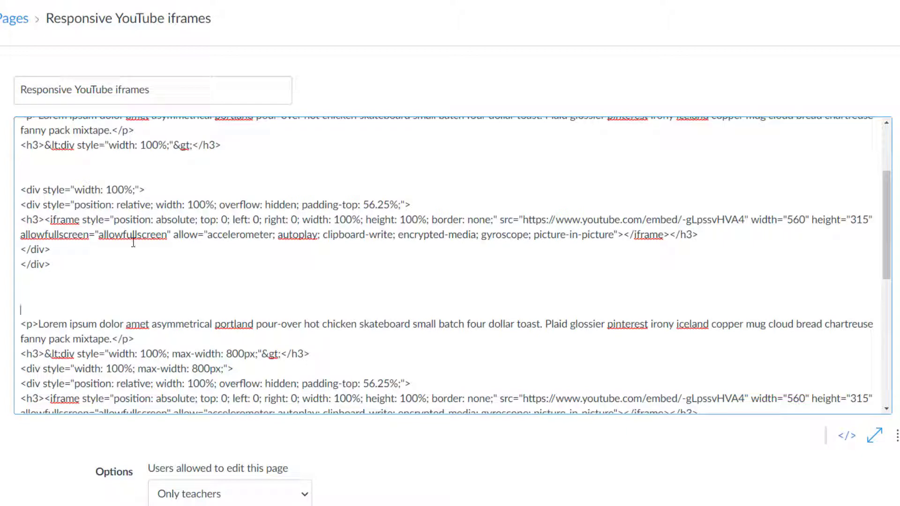
{"action": "mouse_move", "coordinate": [775, 219]}
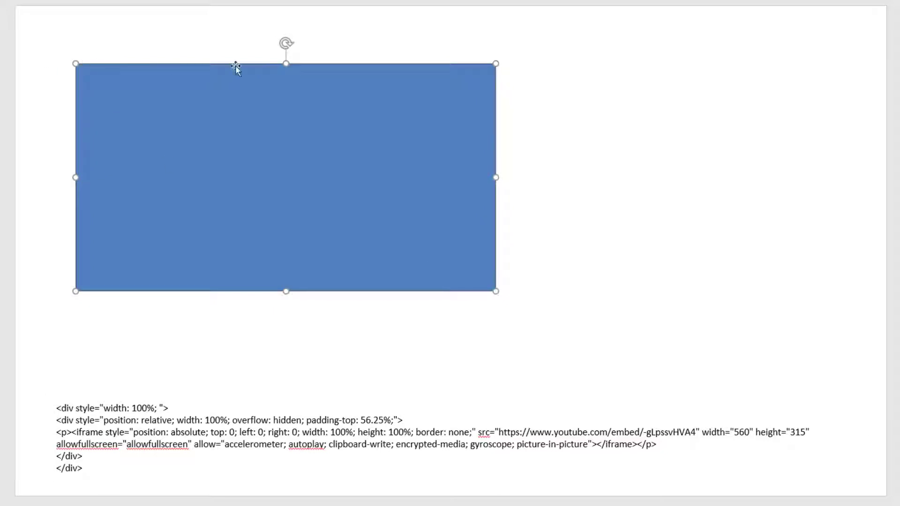
{"action": "mouse_move", "coordinate": [314, 176]}
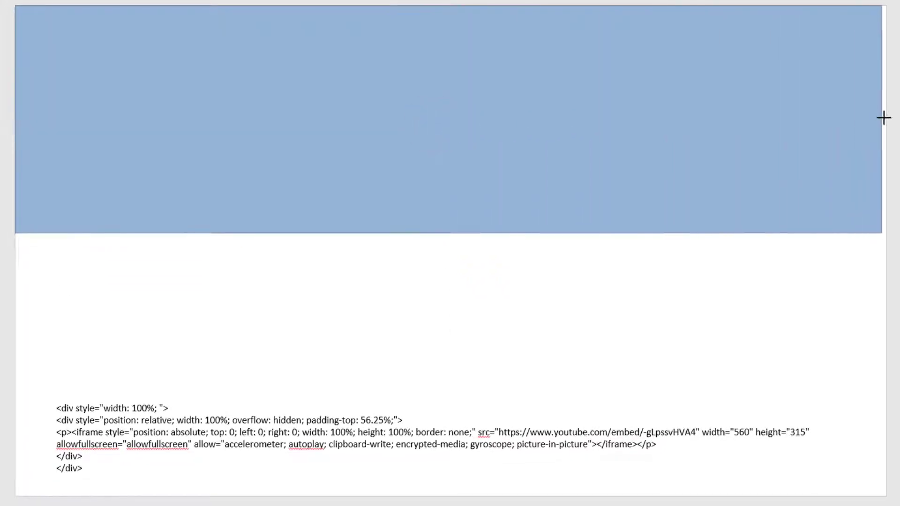
- Finish the full-width blue rectangle and stretch it taller down the slide
{"action": "left_click", "coordinate": [475, 141]}
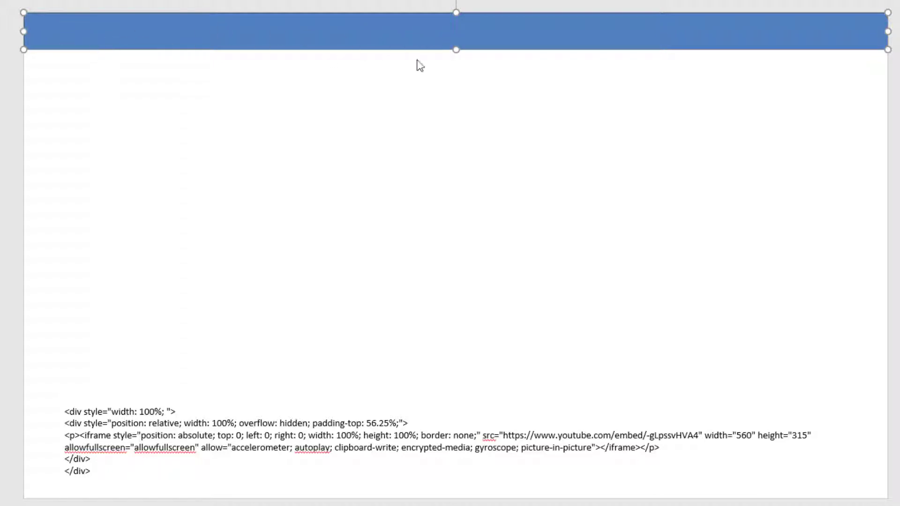
{"action": "left_click_drag", "start_coordinate": [455, 49], "coordinate": [455, 280]}
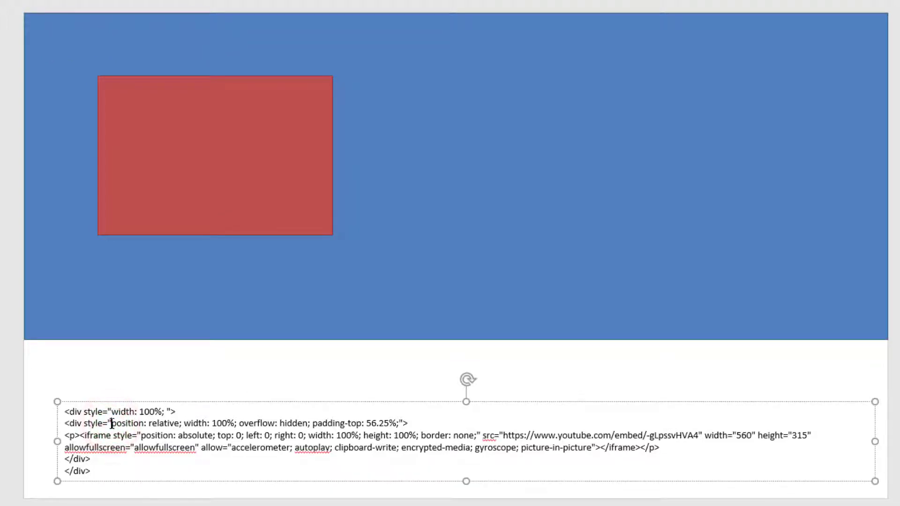
- Highlight words in the position style line and move the red rectangle into the blue area
{"action": "double_click", "coordinate": [146, 423]}
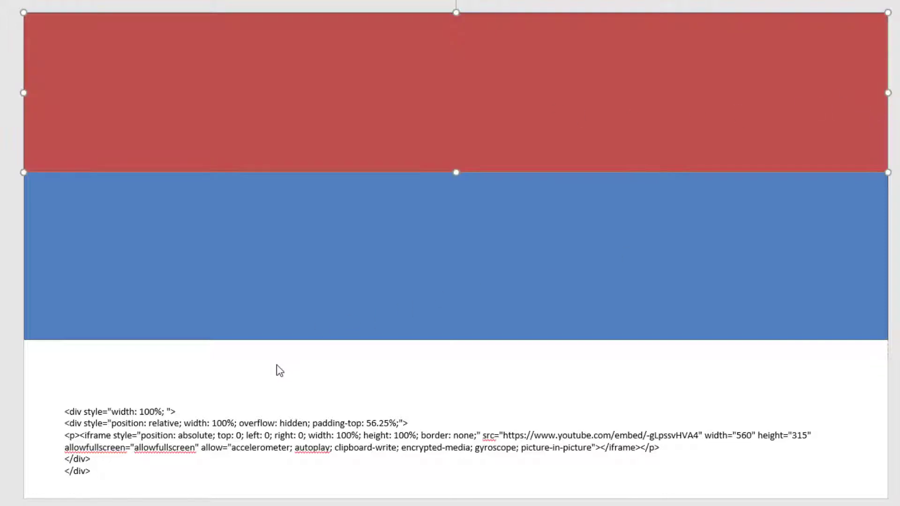
{"action": "double_click", "coordinate": [270, 424]}
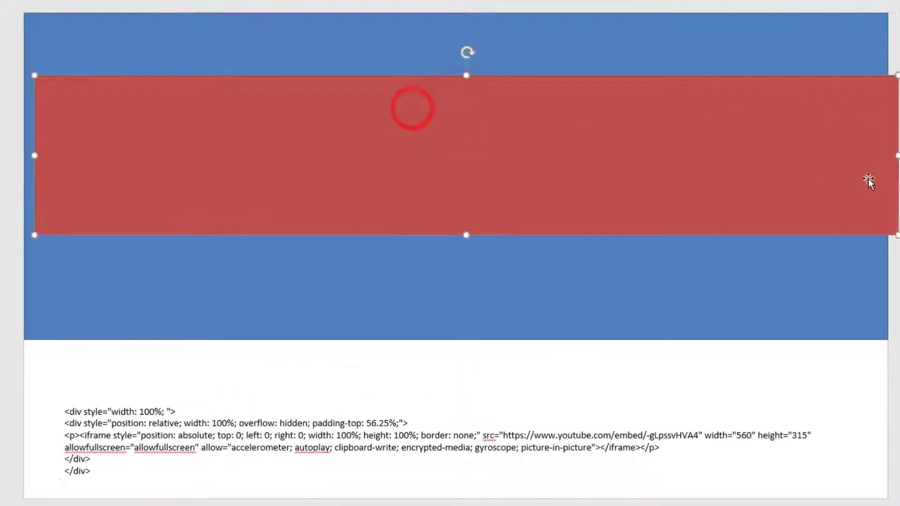
{"action": "left_click_drag", "start_coordinate": [895, 155], "coordinate": [296, 155]}
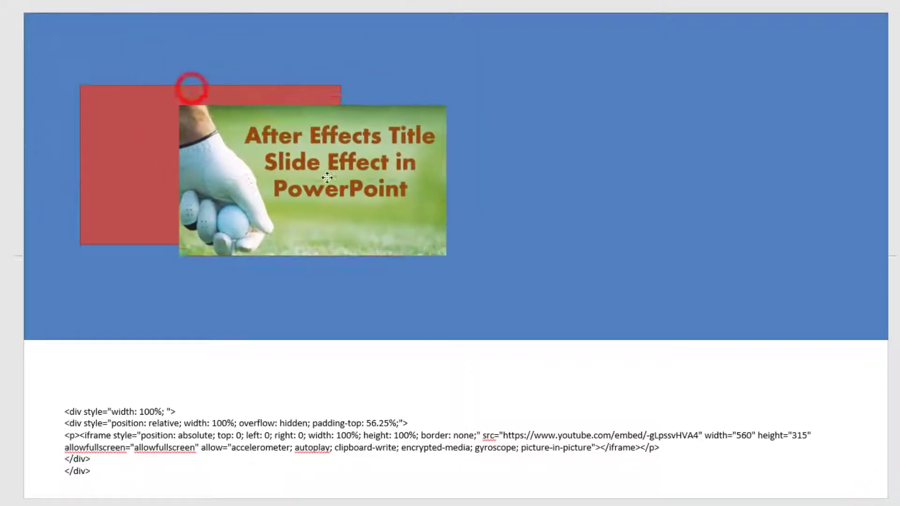
- Size the After Effects thumbnail to match the red rectangle and place it beside it
{"action": "left_click_drag", "start_coordinate": [311, 180], "coordinate": [212, 163]}
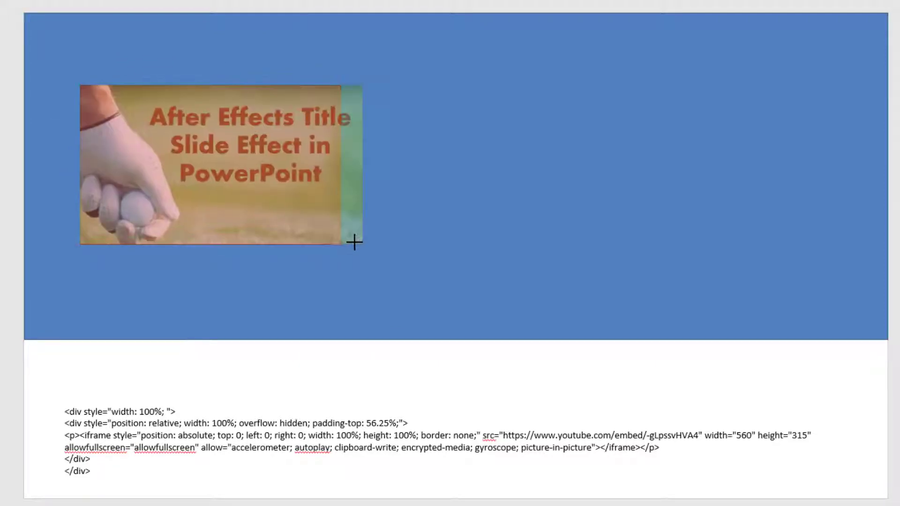
{"action": "left_click", "coordinate": [218, 164]}
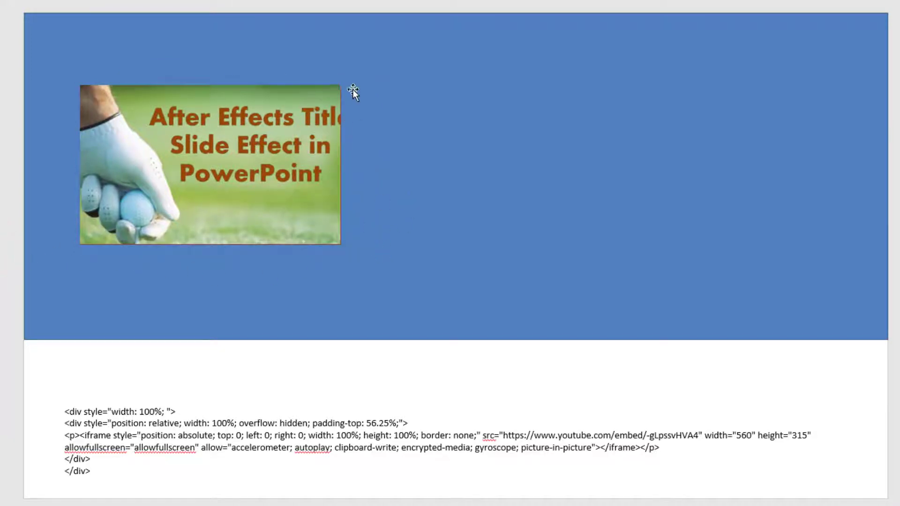
{"action": "left_click_drag", "start_coordinate": [210, 167], "coordinate": [622, 166]}
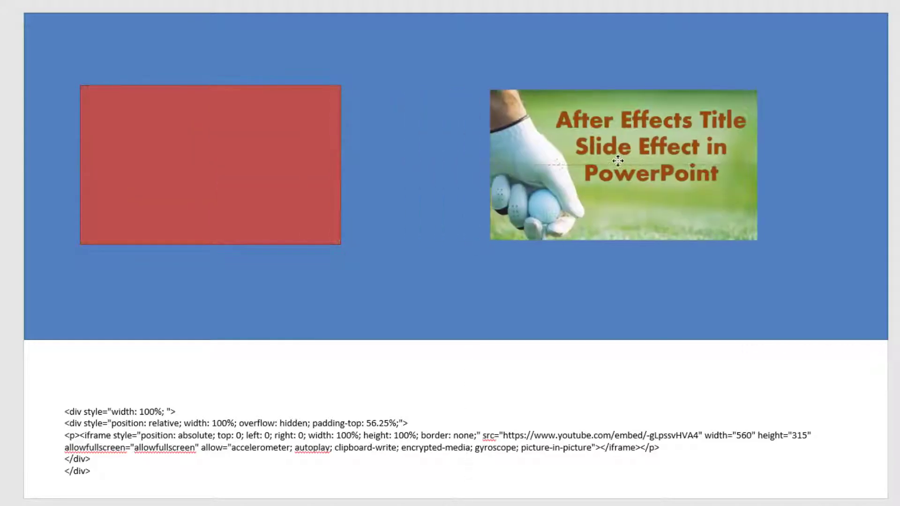
{"action": "left_click", "coordinate": [623, 165]}
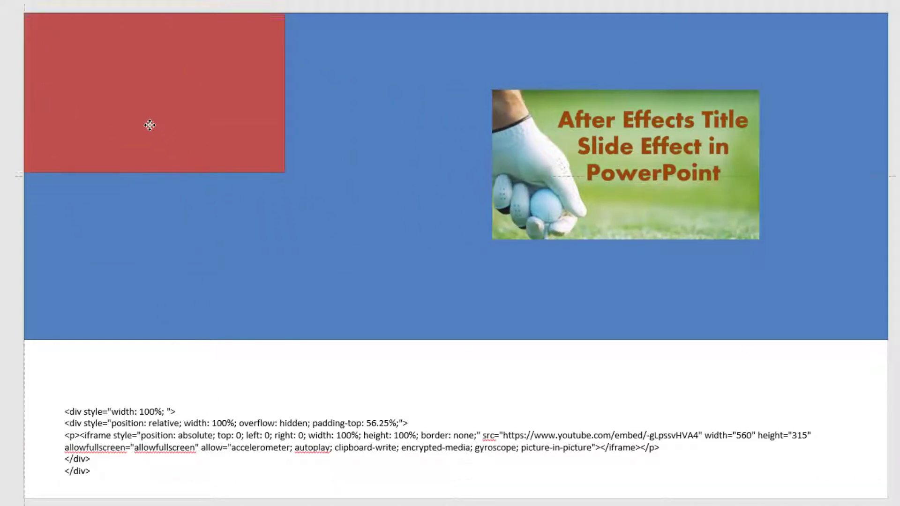
- Widen the red box toward the blue box's right edge, highlighting the 100% width code
{"action": "left_click", "coordinate": [152, 125]}
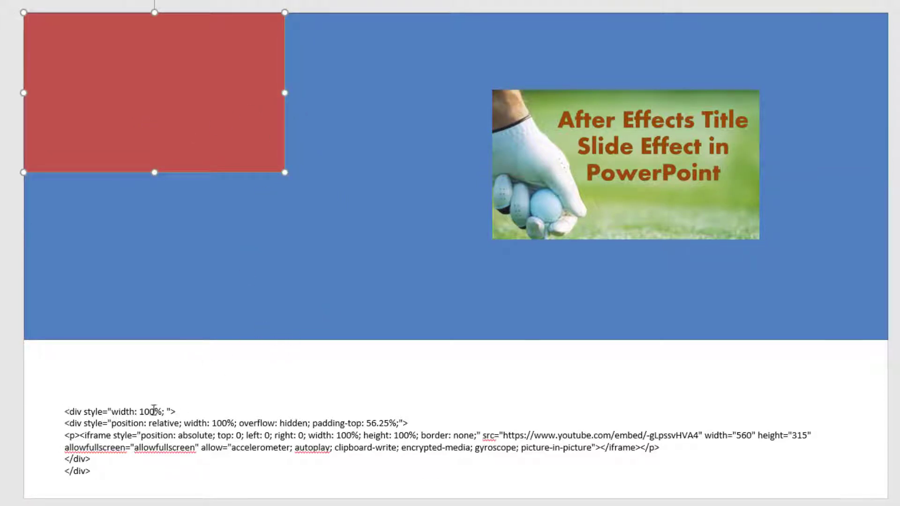
{"action": "double_click", "coordinate": [148, 412]}
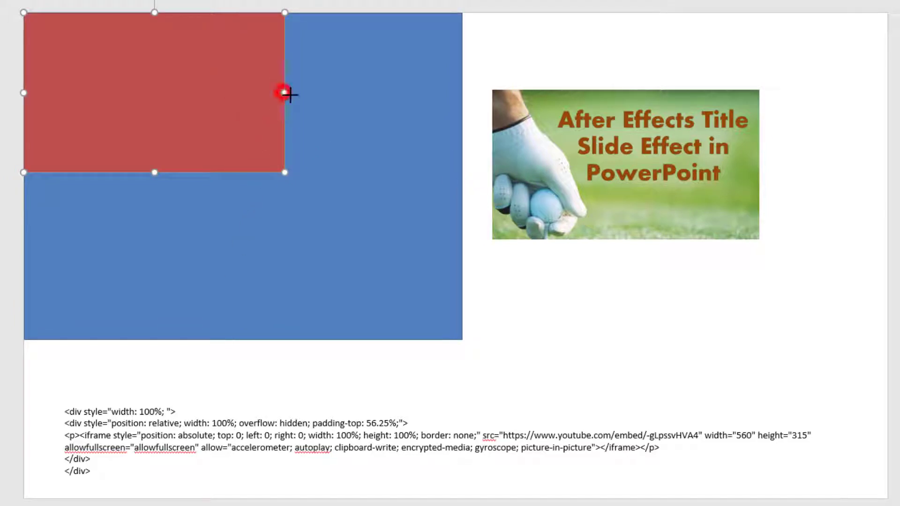
{"action": "left_click_drag", "start_coordinate": [284, 94], "coordinate": [462, 95]}
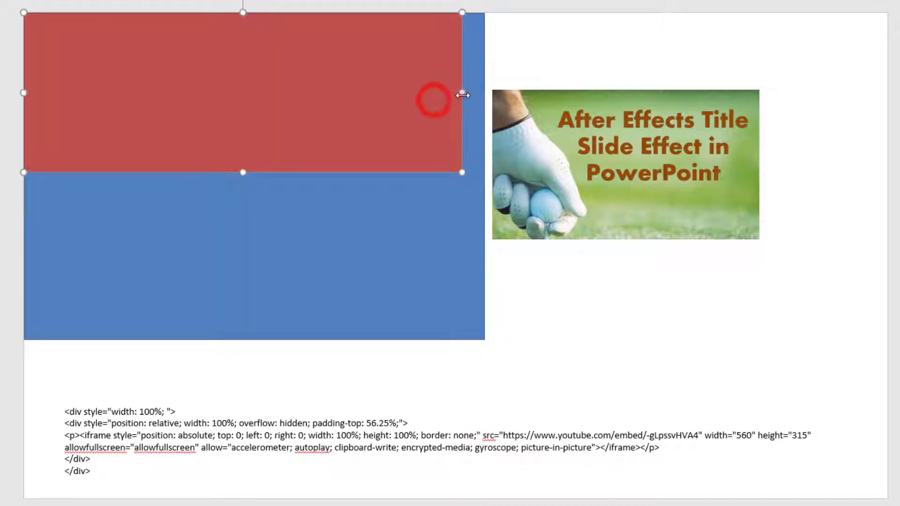
{"action": "double_click", "coordinate": [278, 423]}
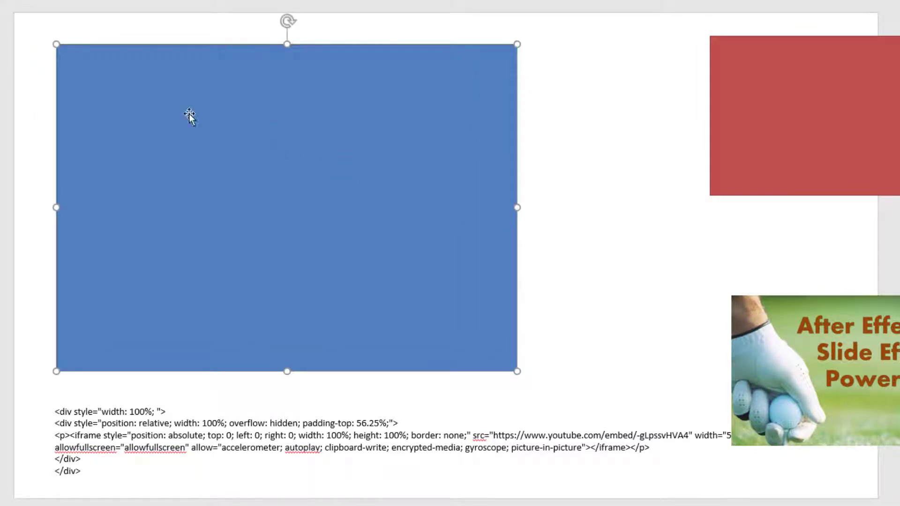
{"action": "mouse_move", "coordinate": [290, 174]}
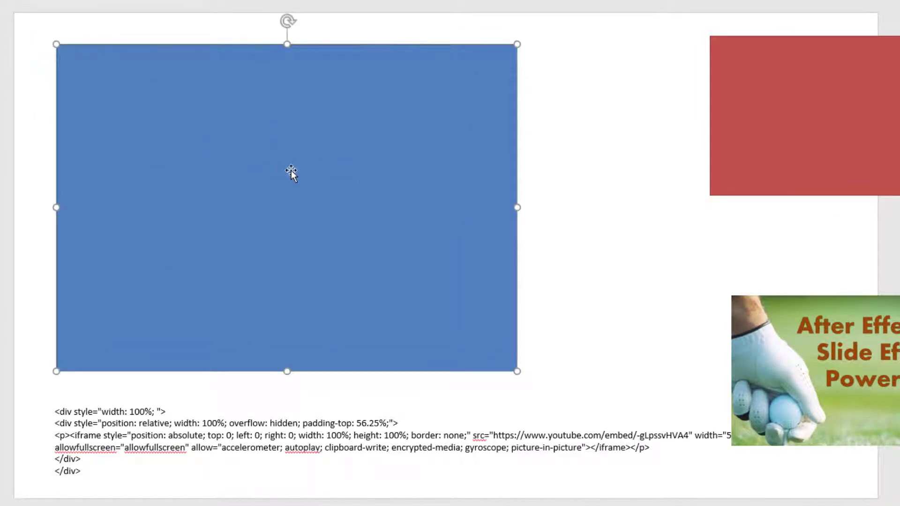
- Move the blue box to the slide's top-left corner and select the adjacent red box
{"action": "left_click_drag", "start_coordinate": [289, 175], "coordinate": [234, 141]}
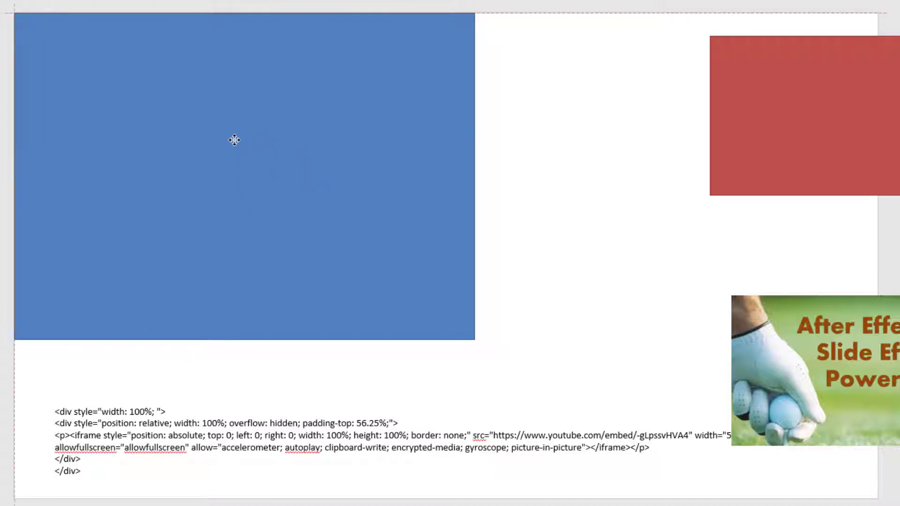
{"action": "left_click", "coordinate": [234, 140]}
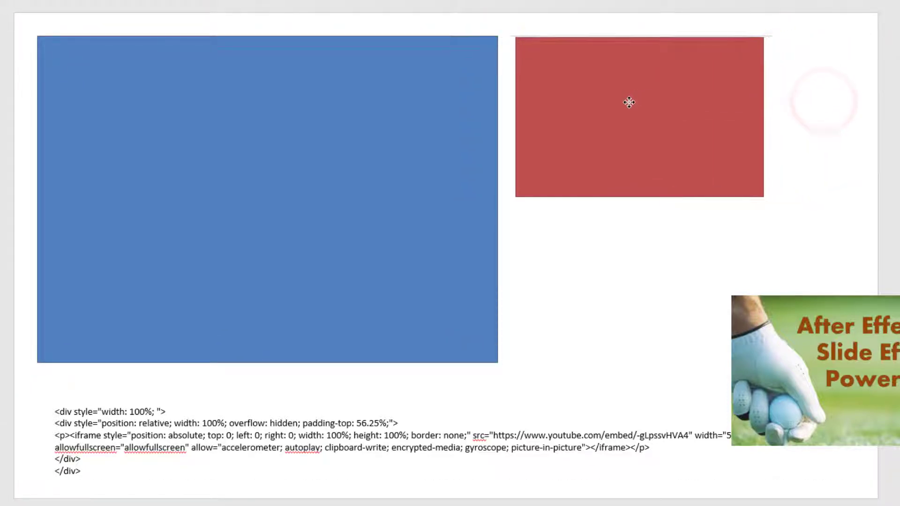
{"action": "left_click", "coordinate": [628, 103]}
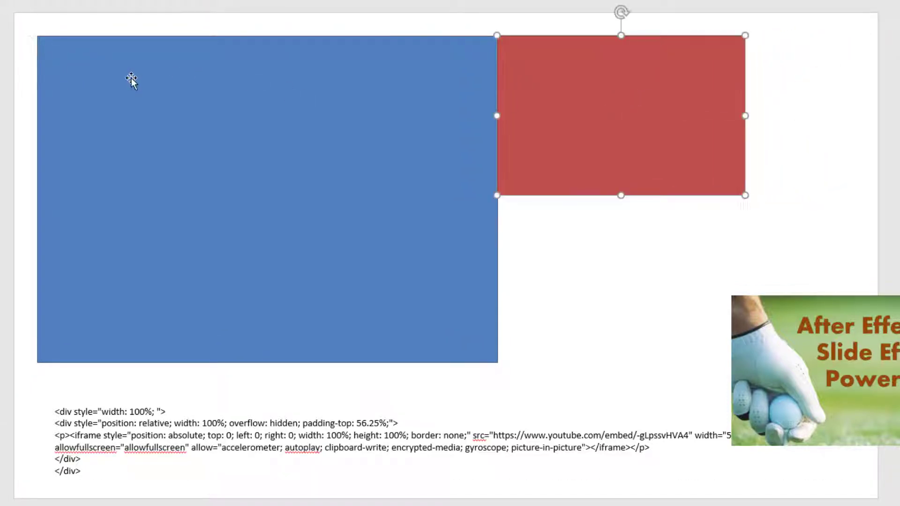
{"action": "mouse_move", "coordinate": [497, 59]}
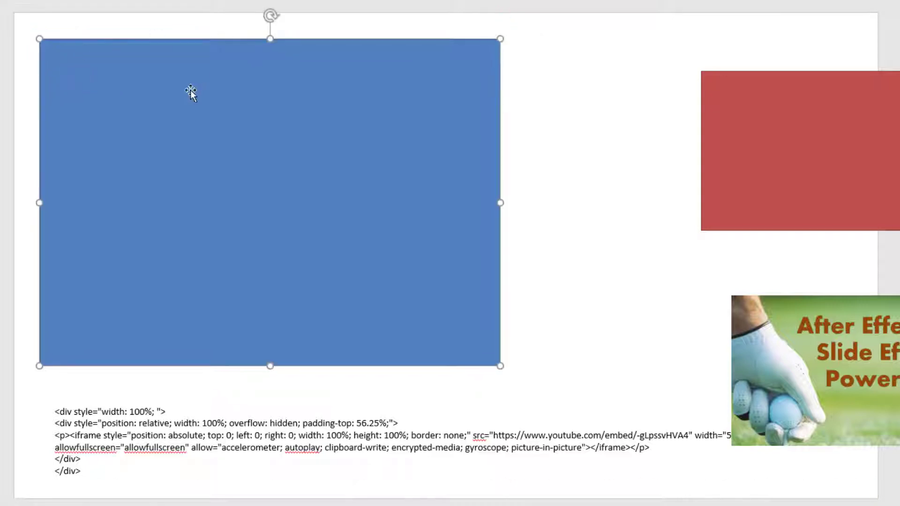
{"action": "mouse_move", "coordinate": [11, 156]}
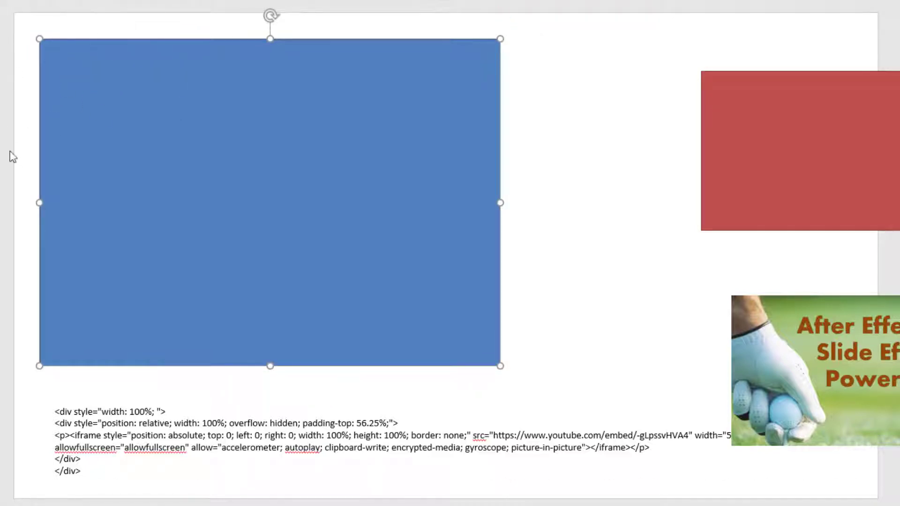
{"action": "mouse_move", "coordinate": [160, 411]}
{"action": "type", "text": "margin"}
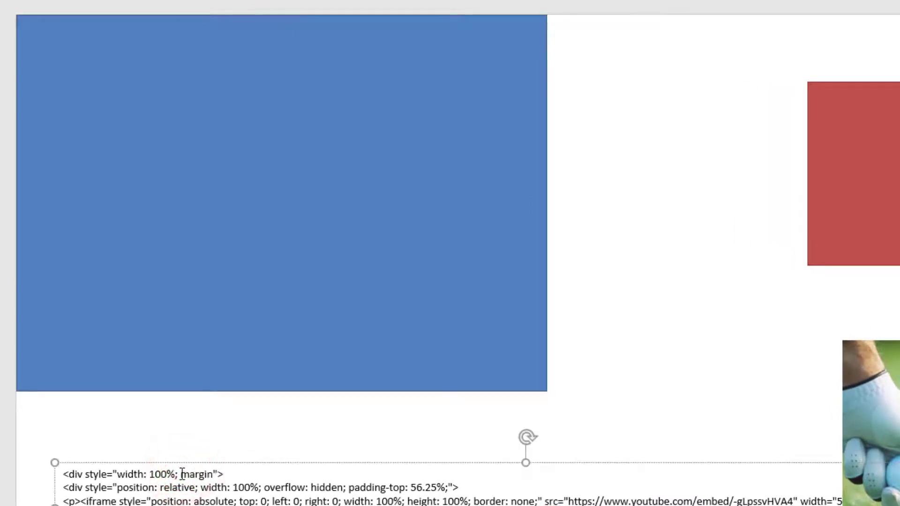
- Add margin-top: 25px to the first div and nudge the blue box down
{"action": "type", "text": "-top:"}
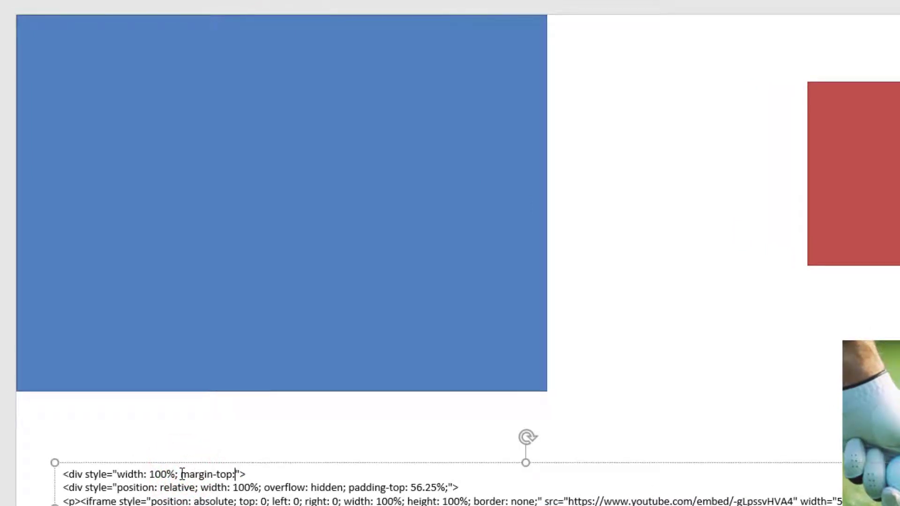
{"action": "type", "text": "25px;"}
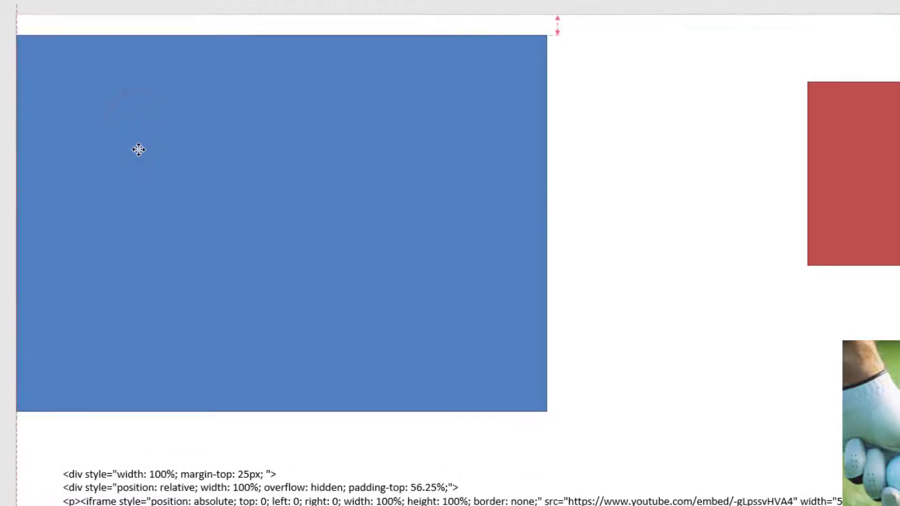
{"action": "left_click", "coordinate": [138, 150]}
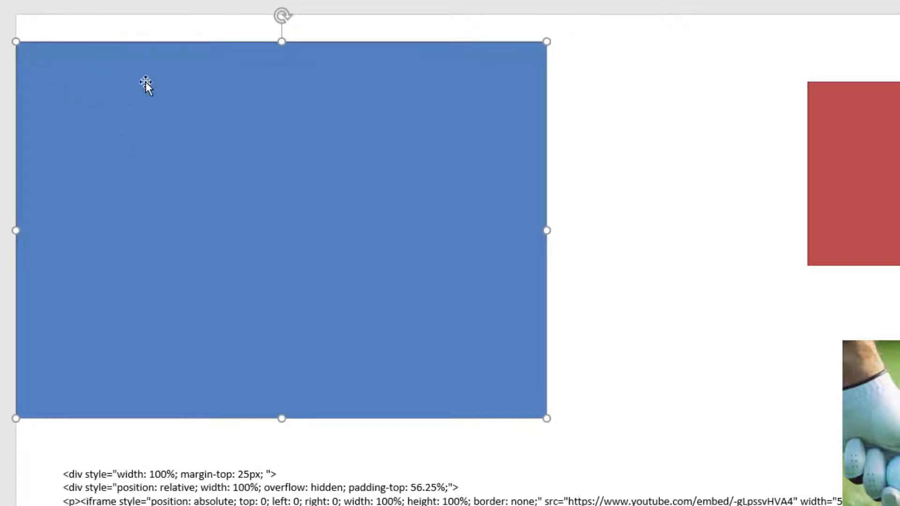
{"action": "left_click", "coordinate": [268, 475]}
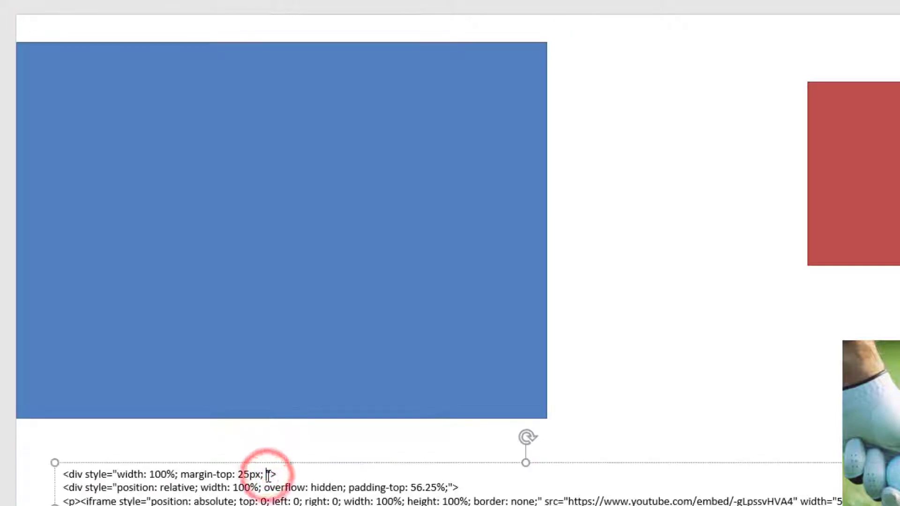
- Add a margin-left: 25px declaration, then delete the selected margin declarations
{"action": "type", "text": "margin-"}
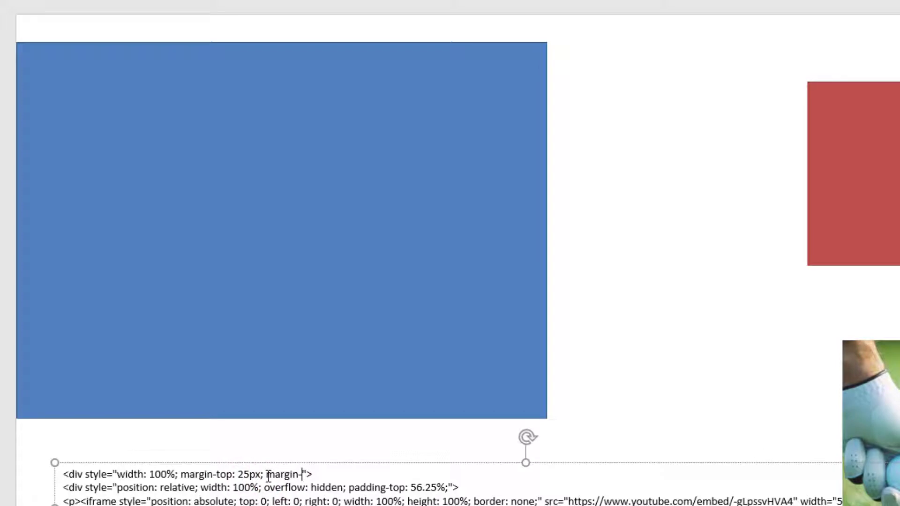
{"action": "type", "text": "left:25px;"}
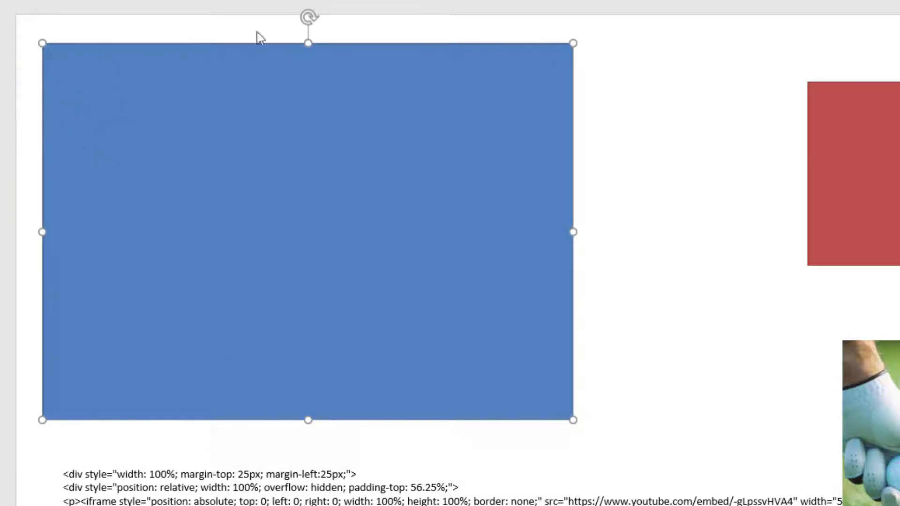
{"action": "mouse_move", "coordinate": [332, 447]}
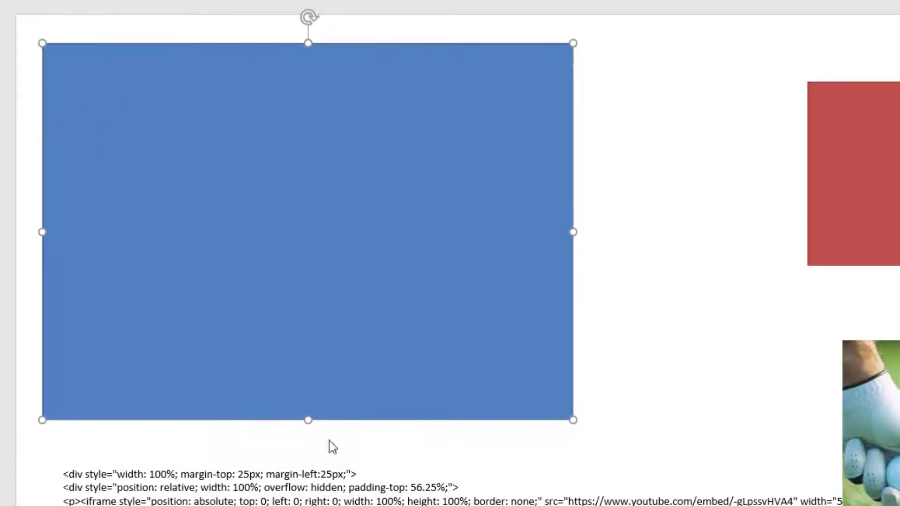
{"action": "mouse_move", "coordinate": [598, 206]}
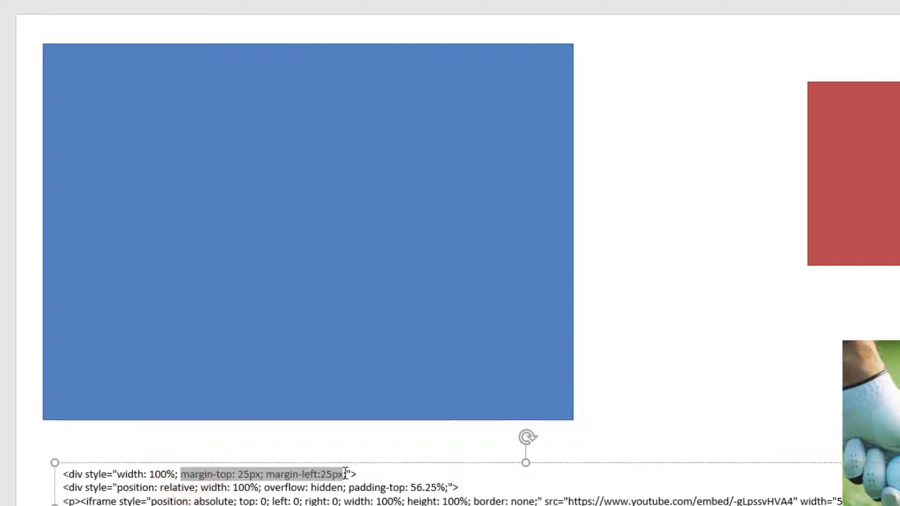
{"action": "key", "text": "Delete"}
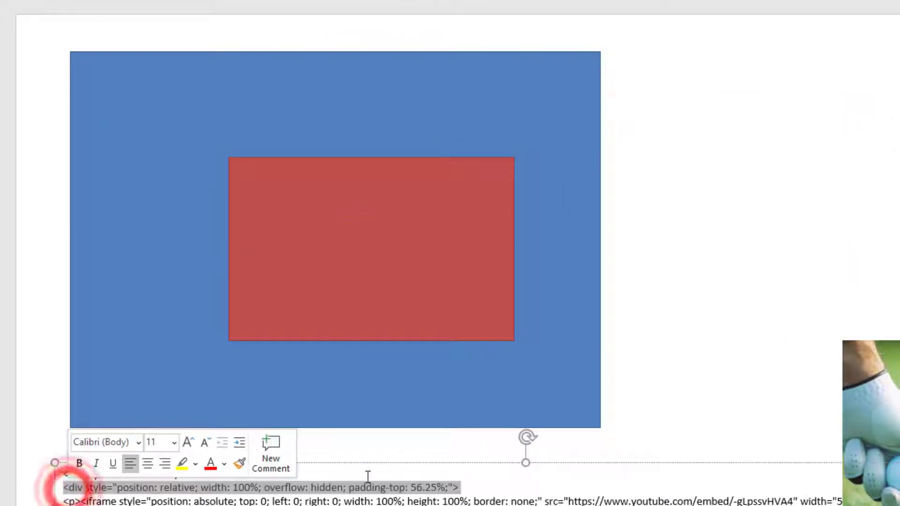
- Move the red box into the blue box, snap it top-left, and stretch it across
{"action": "left_click_drag", "start_coordinate": [371, 248], "coordinate": [208, 120]}
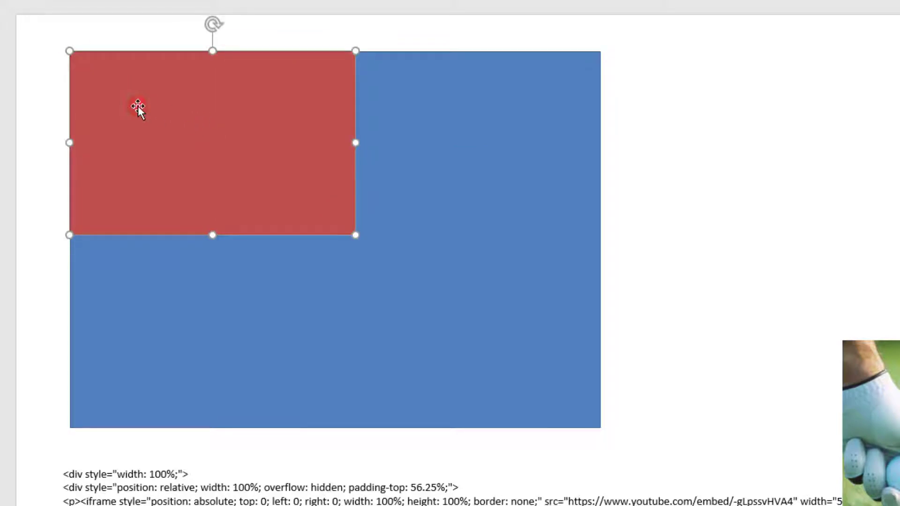
{"action": "left_click_drag", "start_coordinate": [138, 106], "coordinate": [212, 155]}
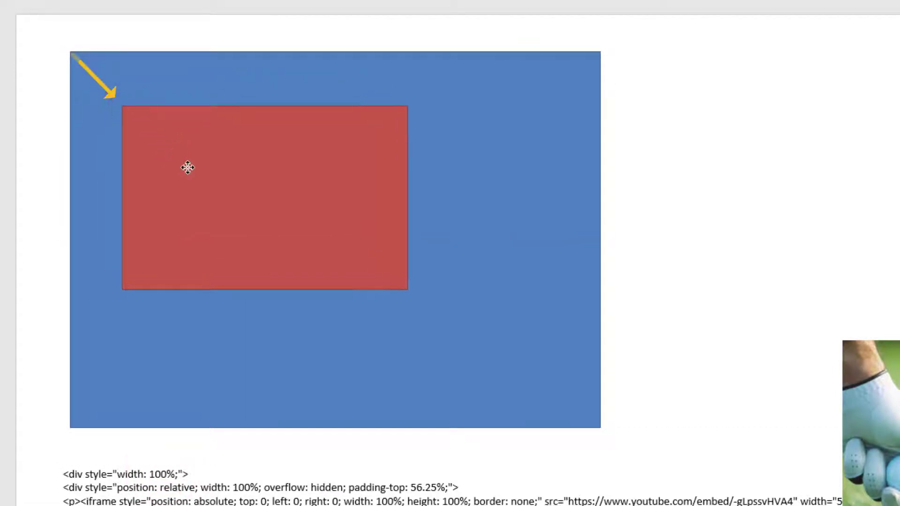
{"action": "left_click_drag", "start_coordinate": [188, 166], "coordinate": [168, 143]}
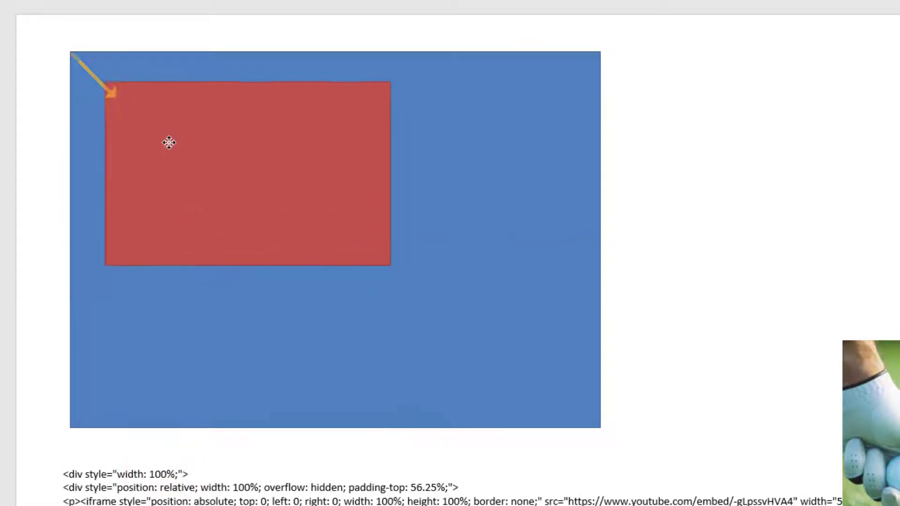
{"action": "left_click", "coordinate": [169, 142]}
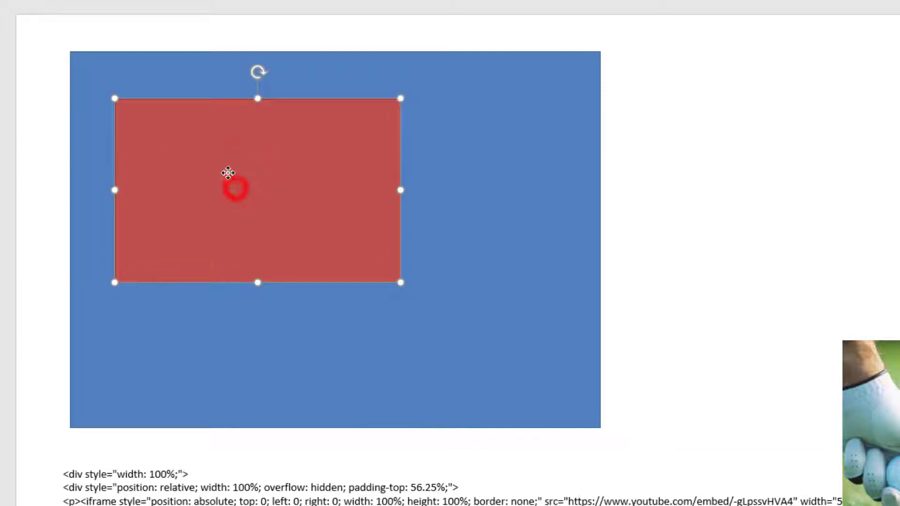
{"action": "left_click_drag", "start_coordinate": [401, 282], "coordinate": [355, 234]}
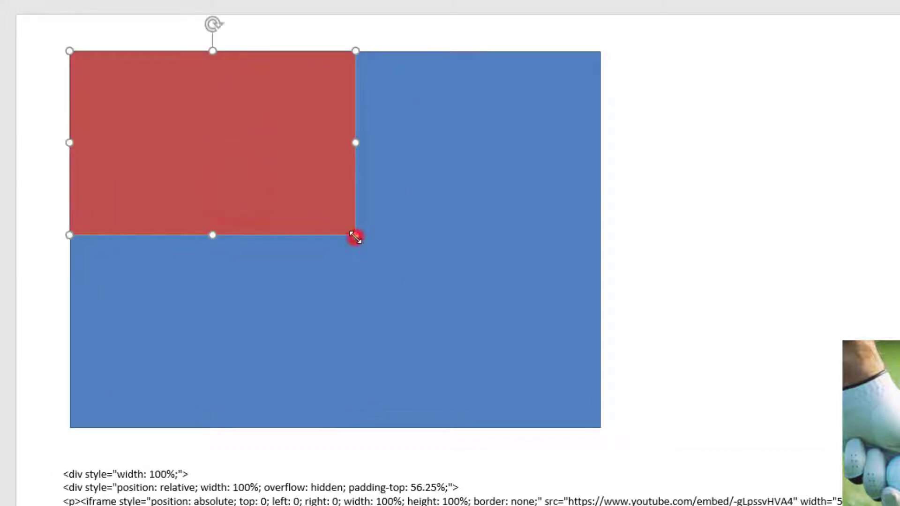
{"action": "left_click_drag", "start_coordinate": [354, 234], "coordinate": [599, 67]}
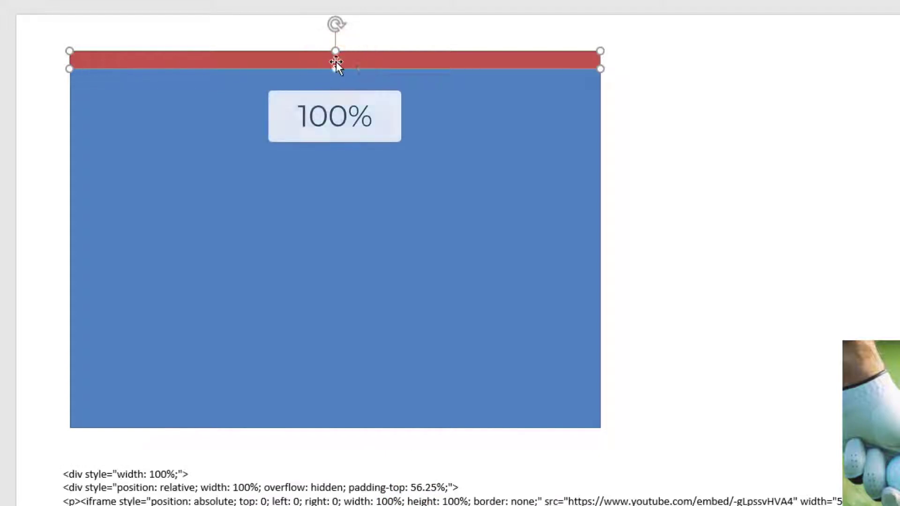
{"action": "mouse_move", "coordinate": [603, 258]}
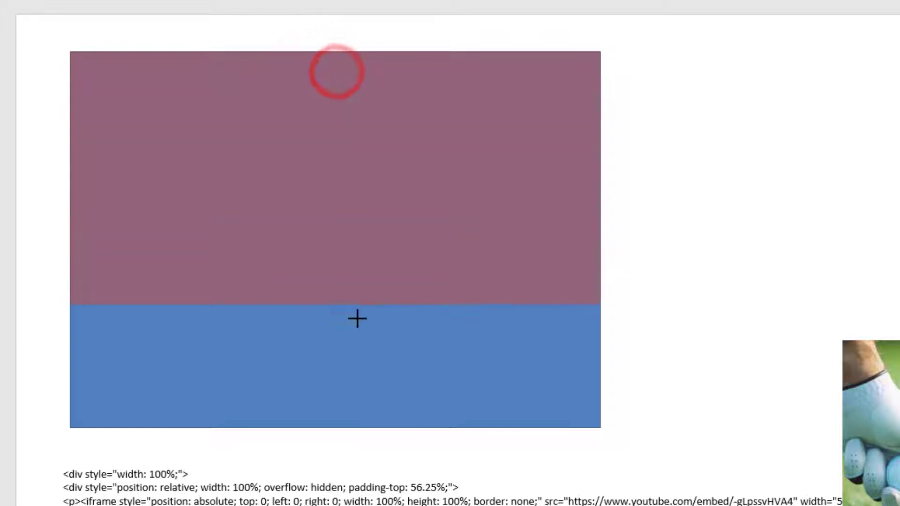
- Adjust the red box so it covers most of the blue box's height
{"action": "left_click", "coordinate": [334, 172]}
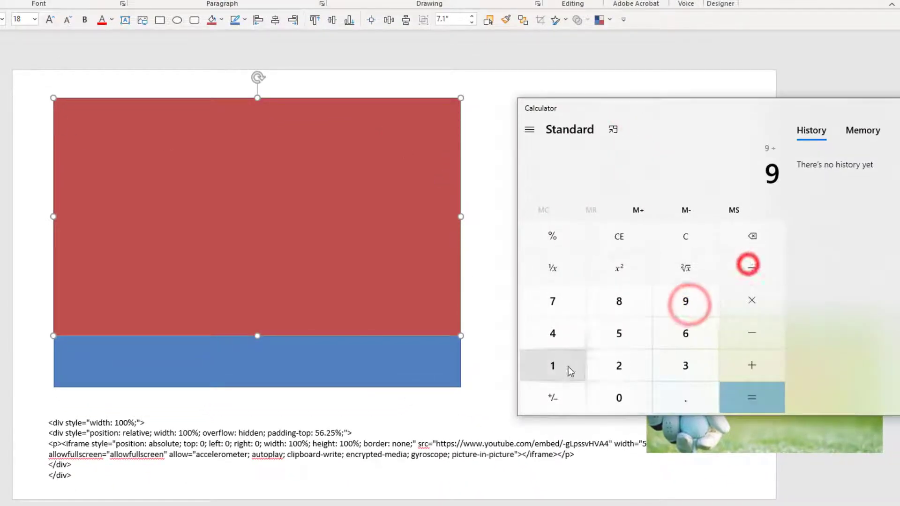
- Compute 9 ÷ 16 = 0.5625 in Calculator and begin multiplying the result
{"action": "left_click", "coordinate": [751, 398]}
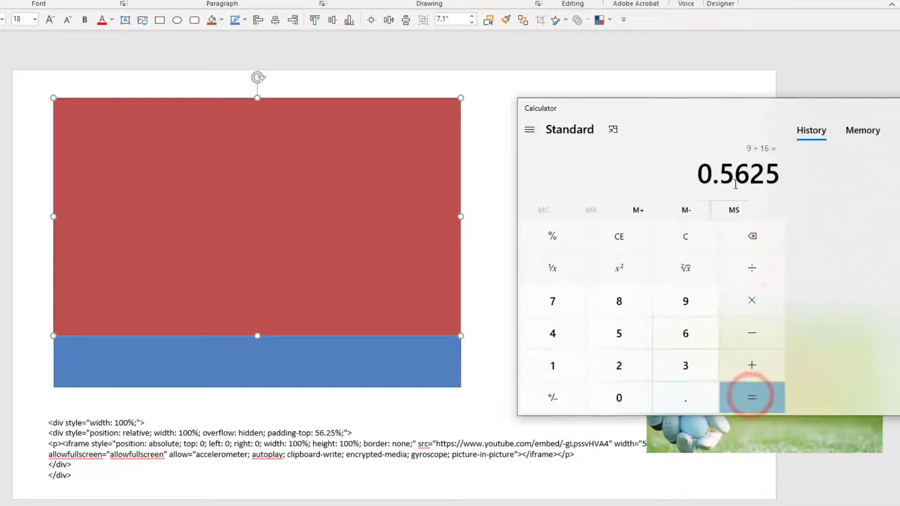
{"action": "left_click", "coordinate": [751, 299]}
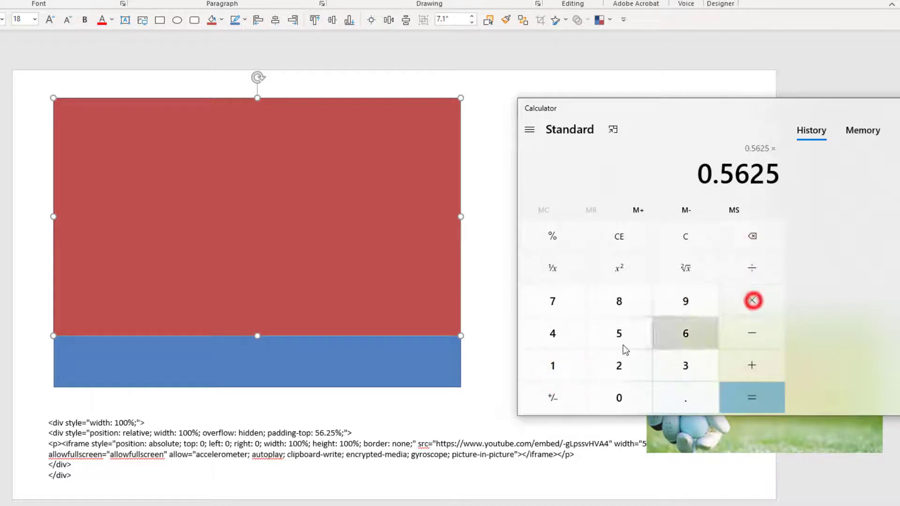
{"action": "left_click", "coordinate": [751, 397]}
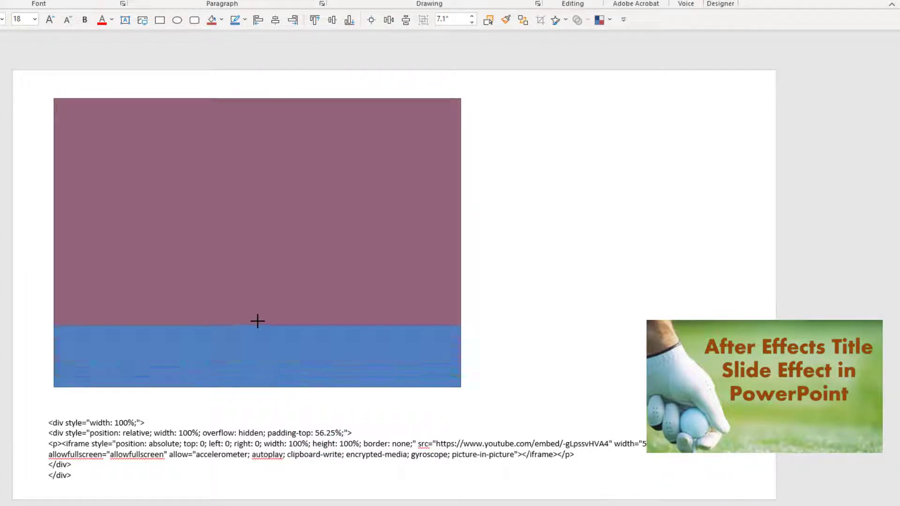
- Select the red box and resize the thumbnail image to nearly fill it
{"action": "left_click", "coordinate": [256, 212]}
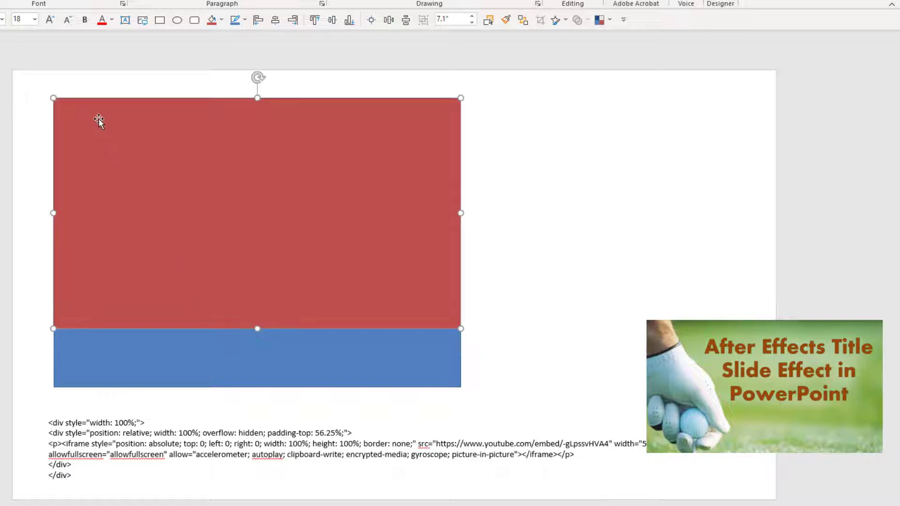
{"action": "mouse_move", "coordinate": [777, 389]}
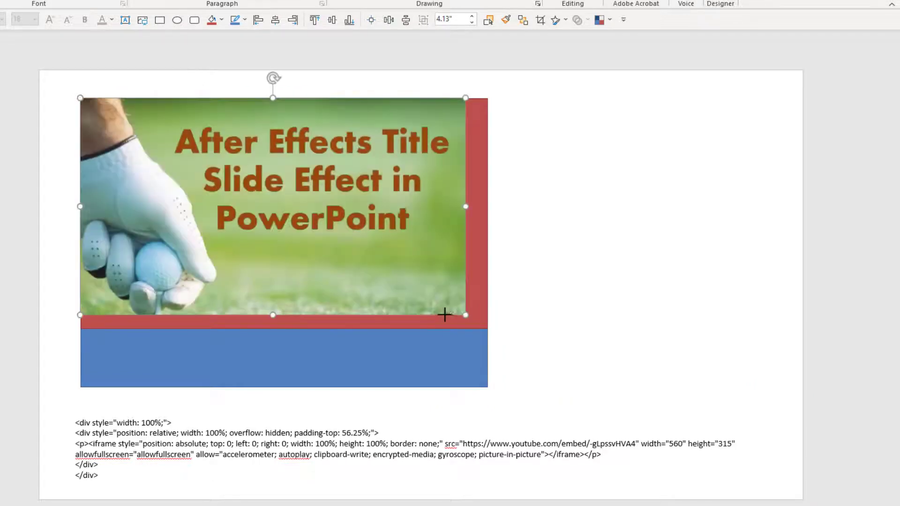
{"action": "left_click_drag", "start_coordinate": [465, 314], "coordinate": [479, 327]}
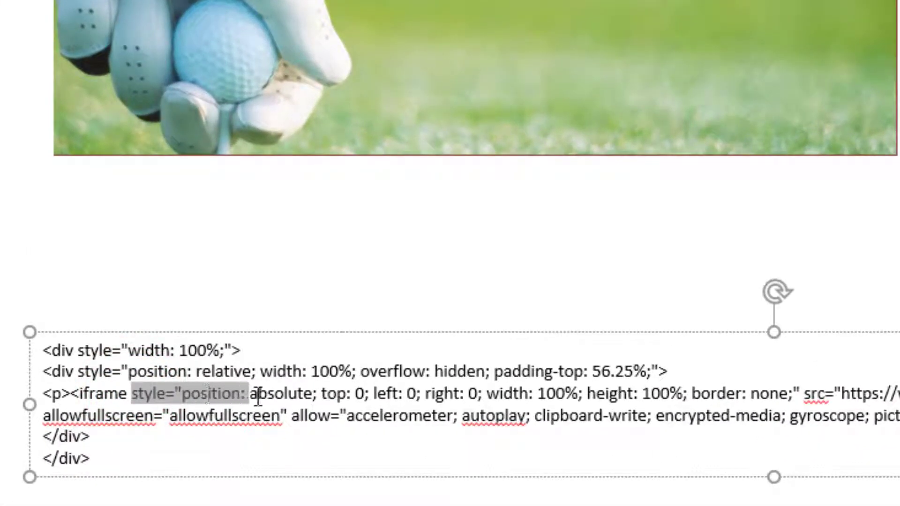
{"action": "left_click_drag", "start_coordinate": [256, 393], "coordinate": [327, 394]}
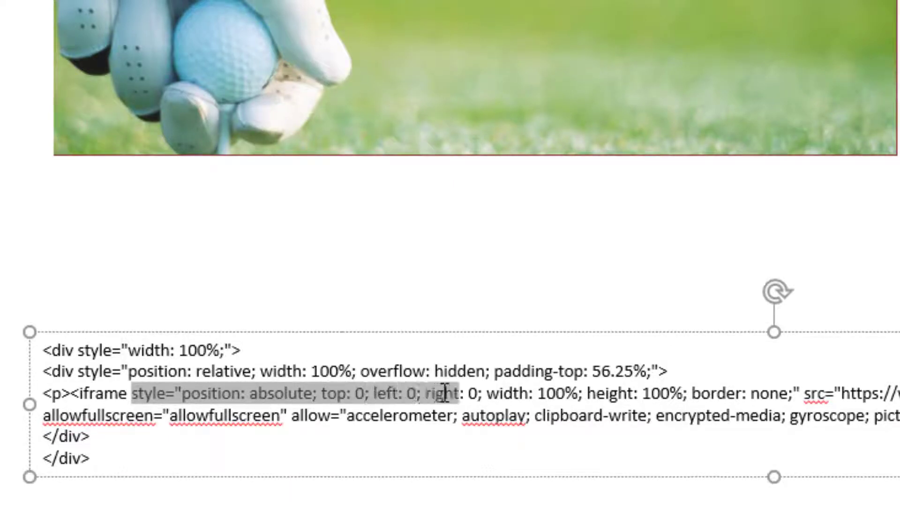
{"action": "left_click", "coordinate": [484, 394]}
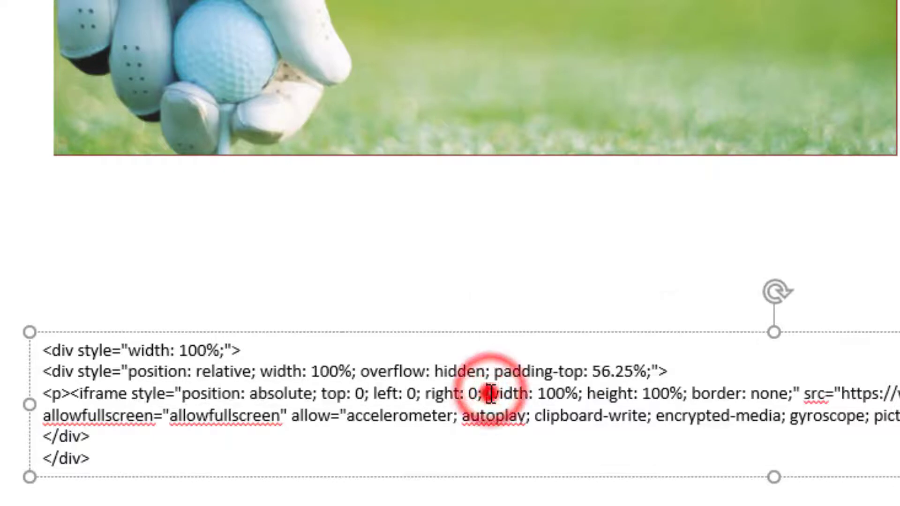
{"action": "left_click_drag", "start_coordinate": [486, 393], "coordinate": [589, 393]}
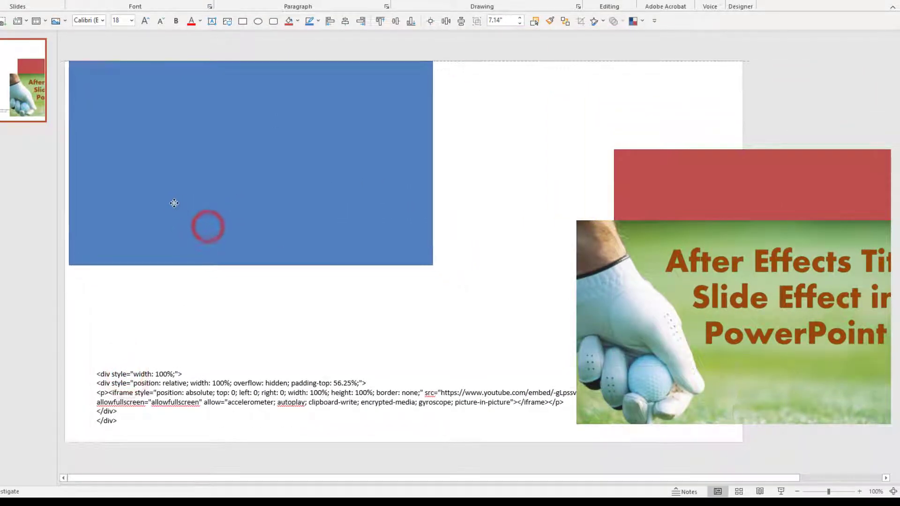
- Stretch the blue rectangle to full slide width, then settle it at half width
{"action": "left_click", "coordinate": [208, 226]}
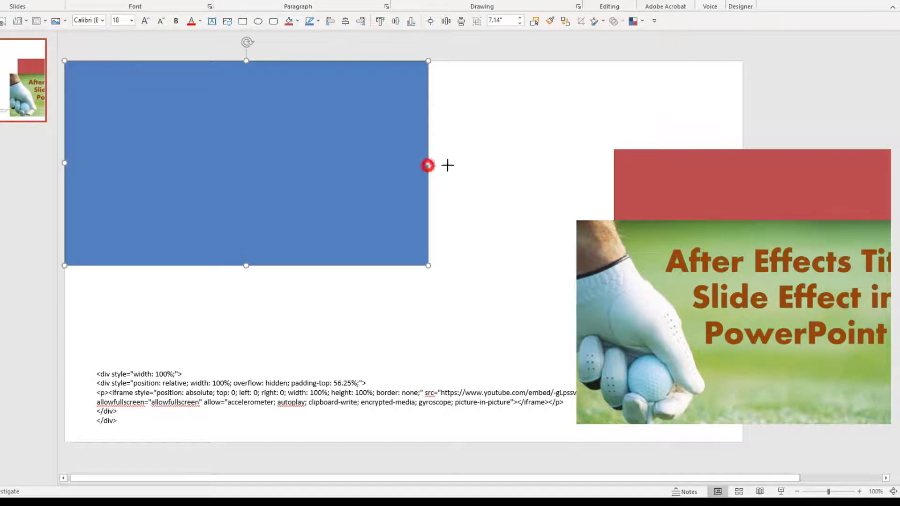
{"action": "left_click_drag", "start_coordinate": [427, 165], "coordinate": [742, 166]}
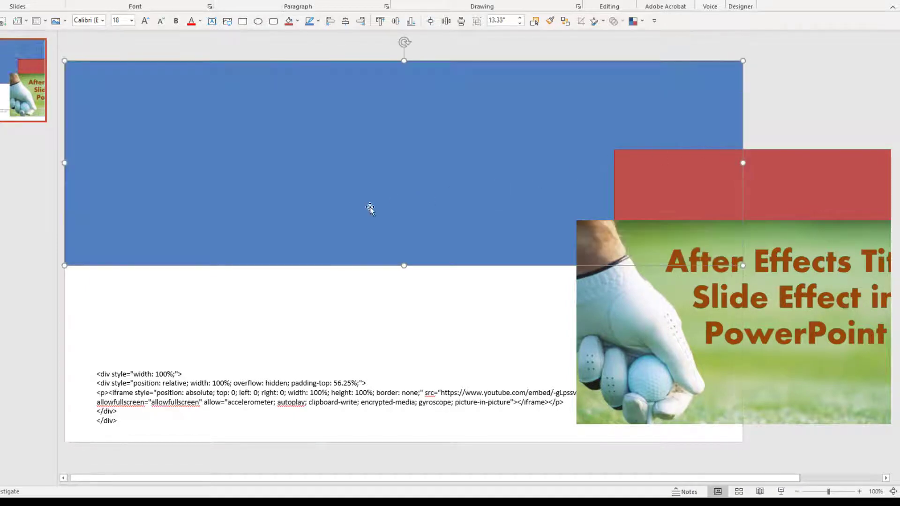
{"action": "double_click", "coordinate": [159, 374]}
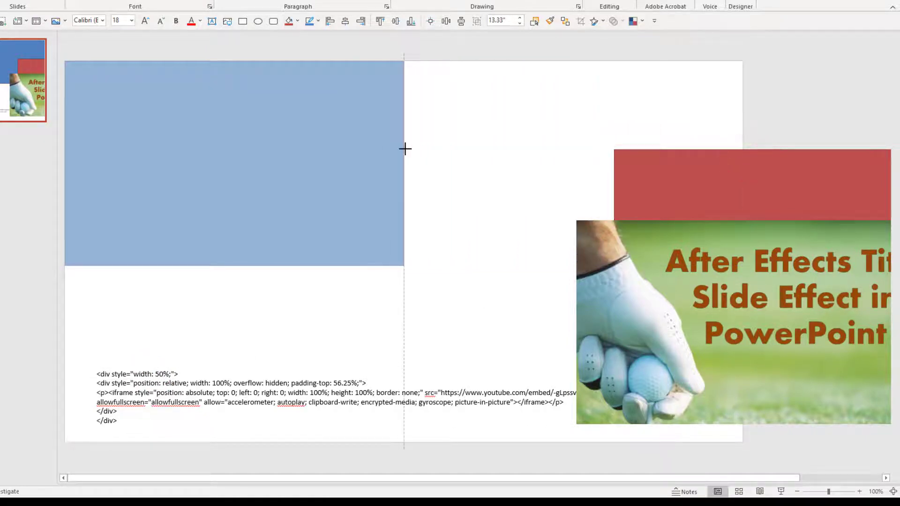
{"action": "left_click", "coordinate": [234, 163]}
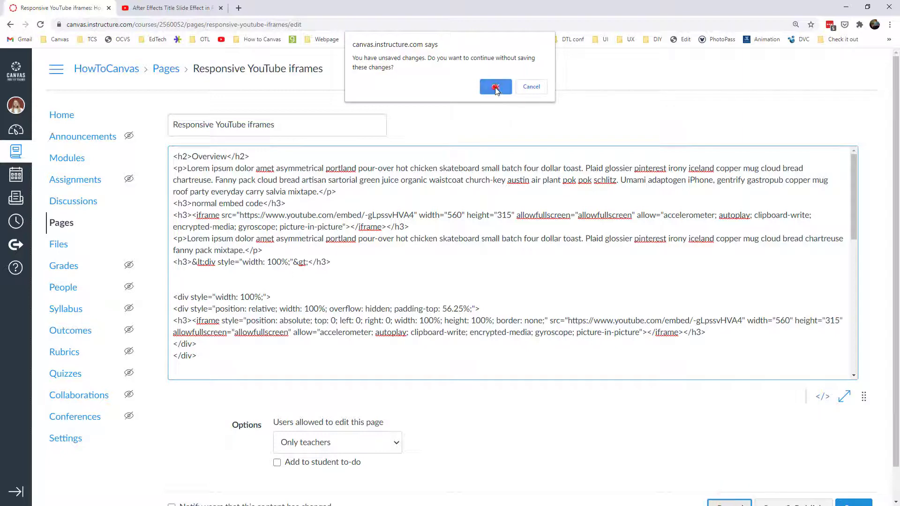
- Leave the editor without saving and scroll down the Responsive YouTube iframes page
{"action": "left_click", "coordinate": [495, 87]}
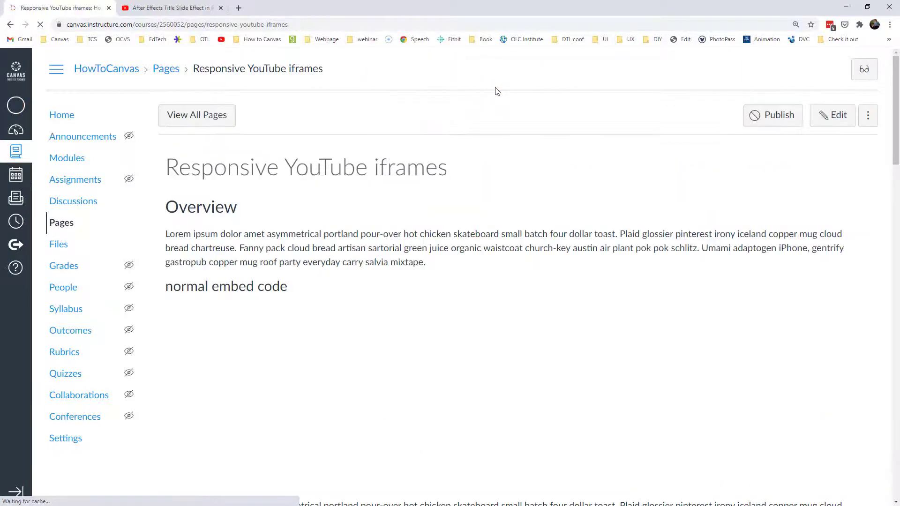
{"action": "scroll", "scroll_direction": "down", "scroll_amount": 3}
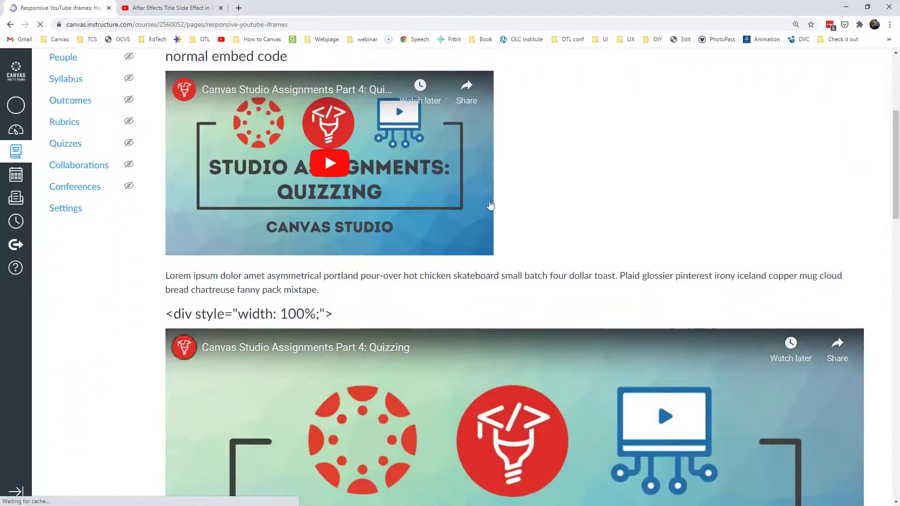
{"action": "scroll", "scroll_direction": "down", "scroll_amount": 3}
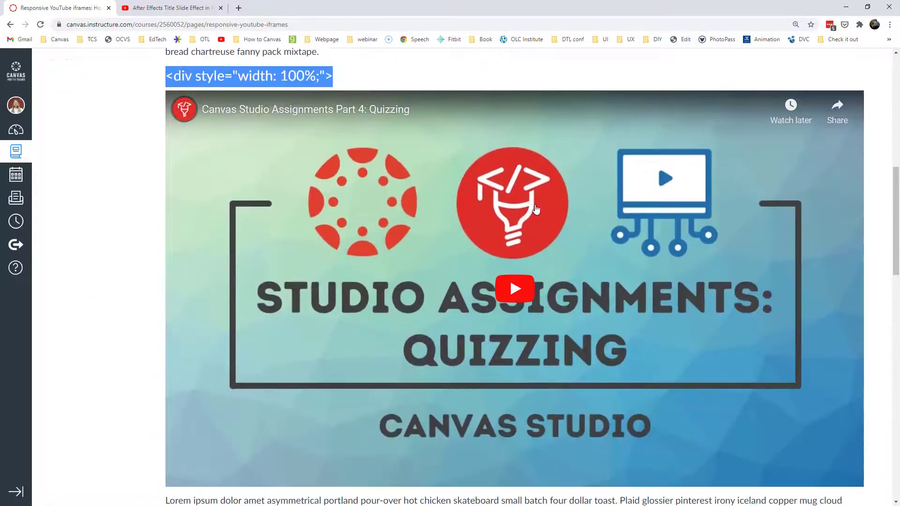
- Collapse the course navigation menu and scroll through the responsive embeds
{"action": "left_click", "coordinate": [56, 69]}
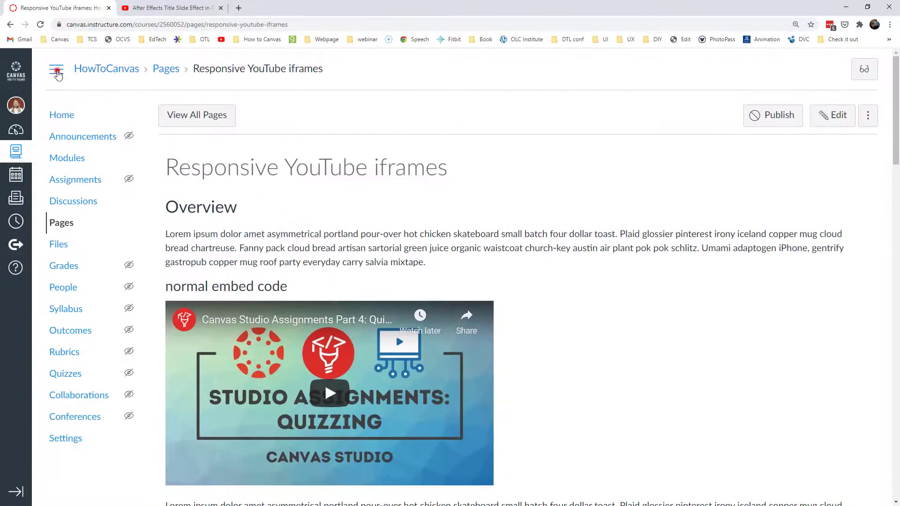
{"action": "scroll", "scroll_direction": "down", "scroll_amount": 3}
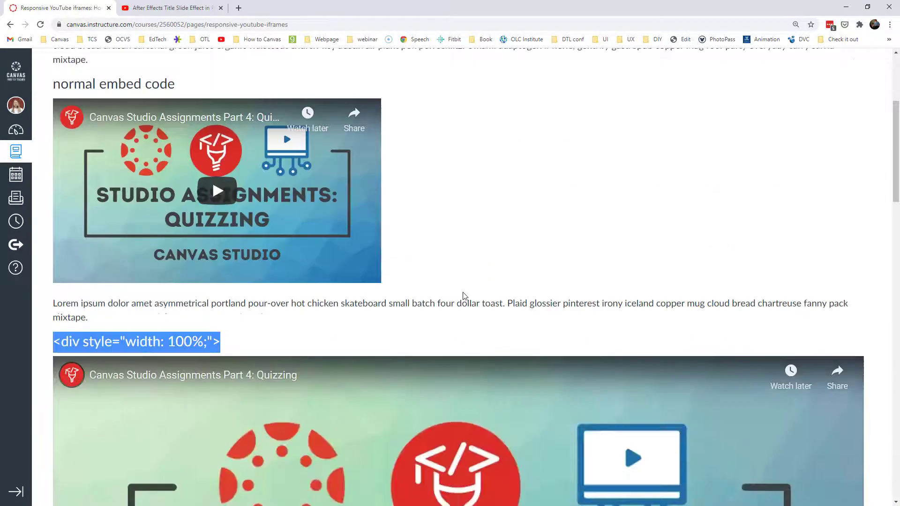
{"action": "scroll", "scroll_direction": "down", "scroll_amount": 3}
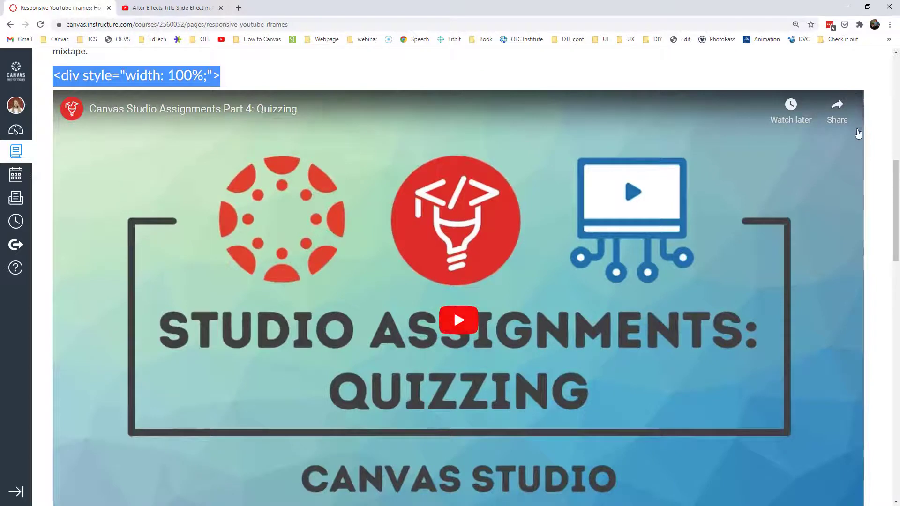
{"action": "scroll", "scroll_direction": "down", "scroll_amount": 3}
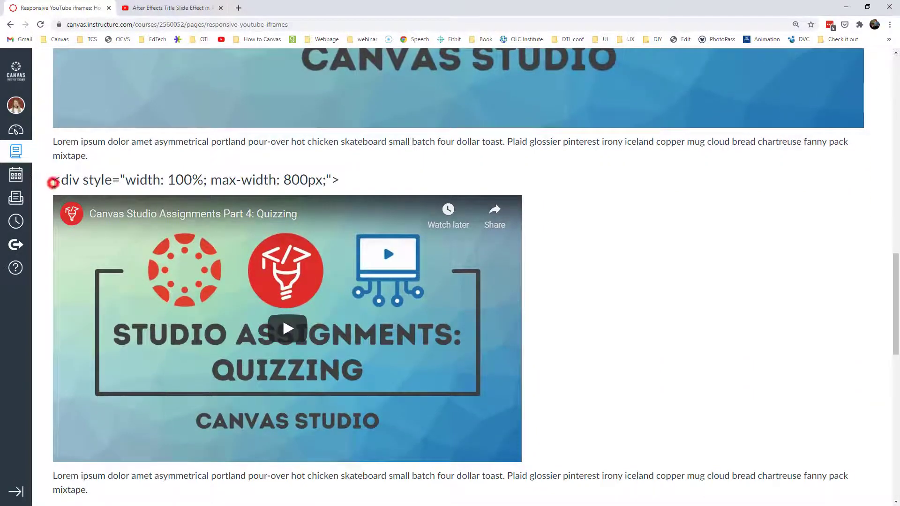
{"action": "left_click_drag", "start_coordinate": [53, 180], "coordinate": [203, 180]}
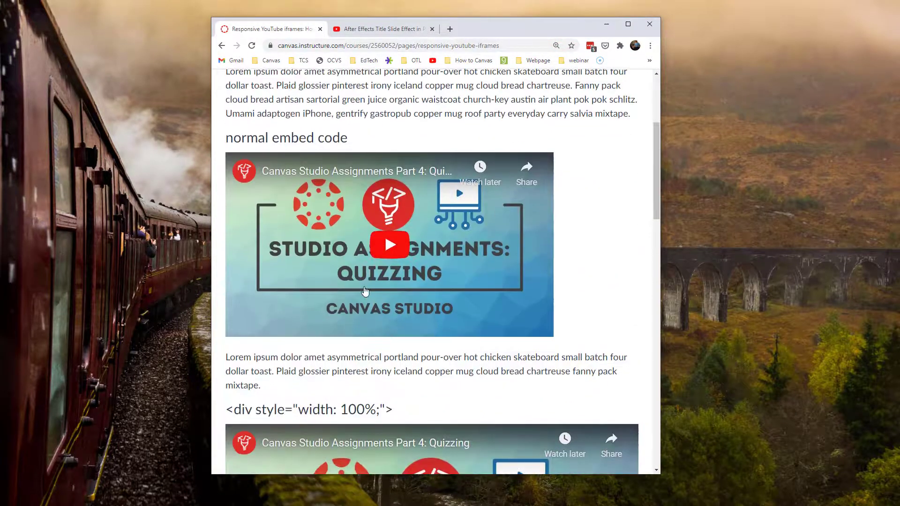
- Scroll the page in the narrowed window to see the embeds reflow
{"action": "scroll", "scroll_direction": "down", "scroll_amount": 3}
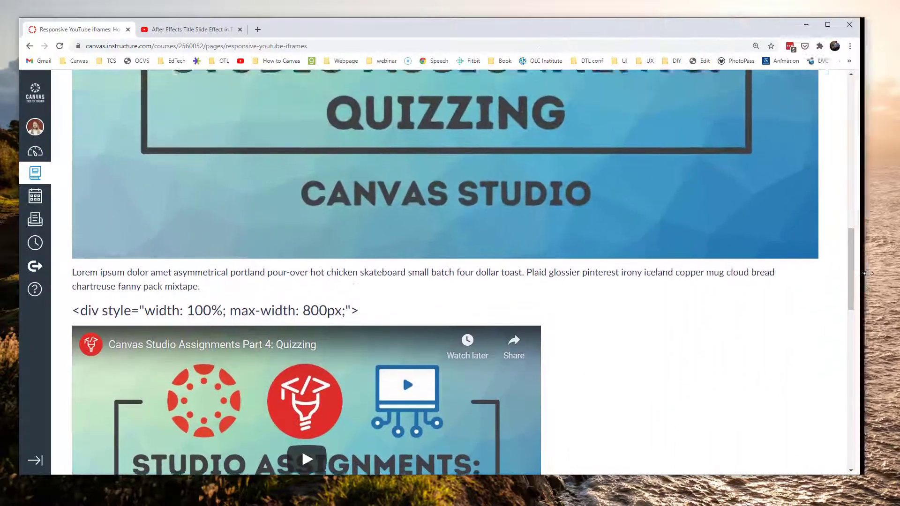
- Highlight the width: 50% heading and scroll to the shrunken half-width embed
{"action": "scroll", "scroll_direction": "down", "scroll_amount": 3}
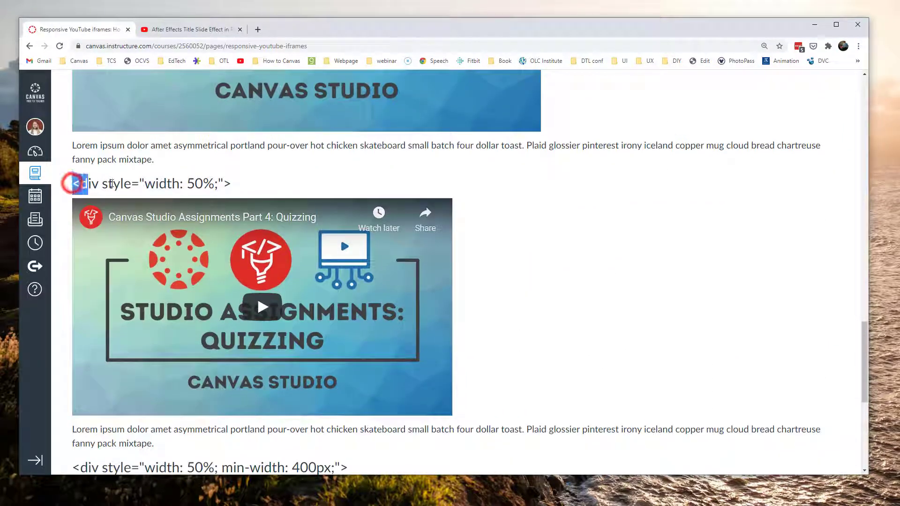
{"action": "triple_click", "coordinate": [151, 183]}
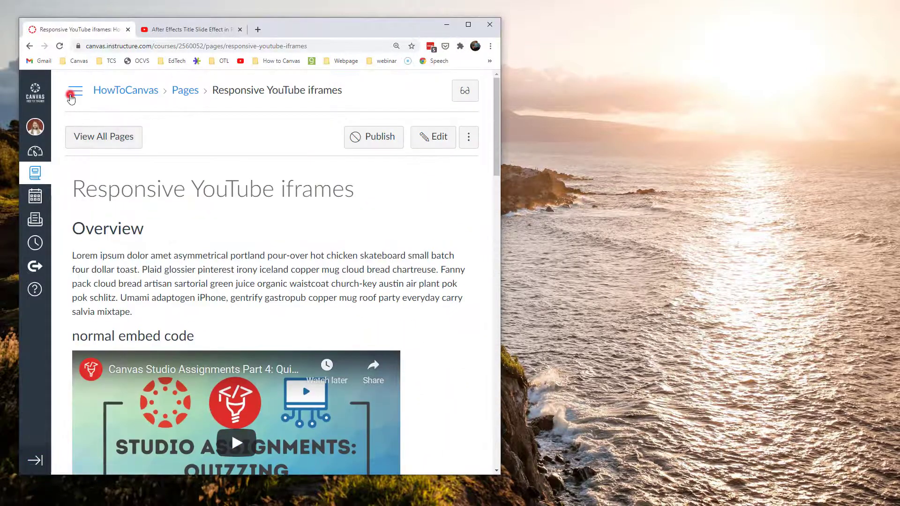
{"action": "scroll", "scroll_direction": "down", "scroll_amount": 3}
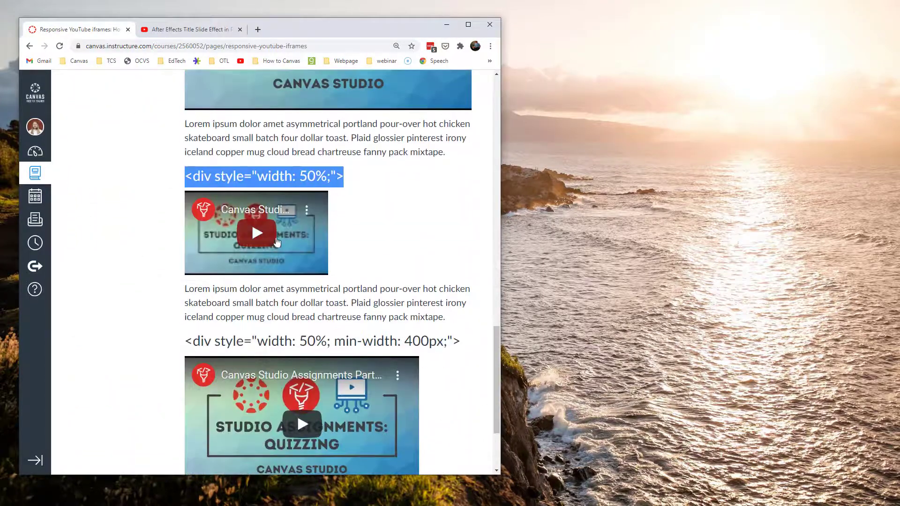
{"action": "mouse_move", "coordinate": [324, 267]}
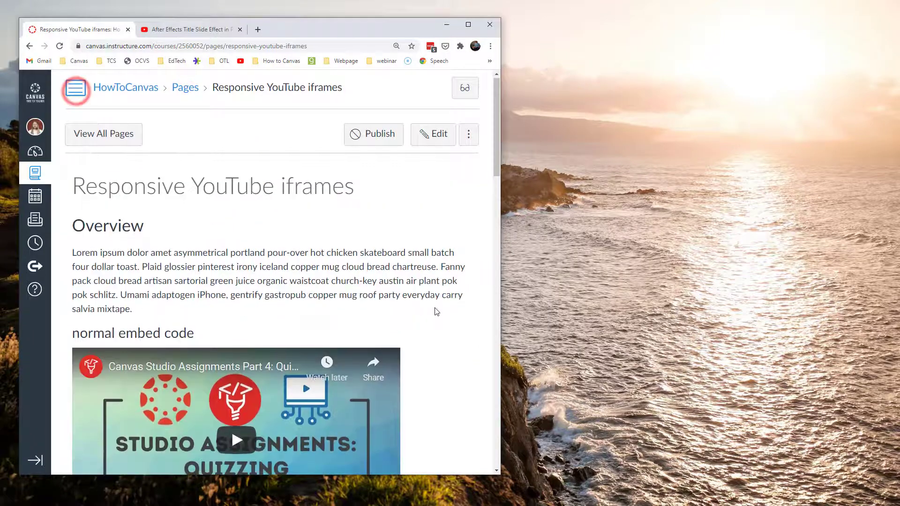
- Narrow the browser window to compare the 50% and min-width 400px embeds
{"action": "scroll", "scroll_direction": "down", "scroll_amount": 3}
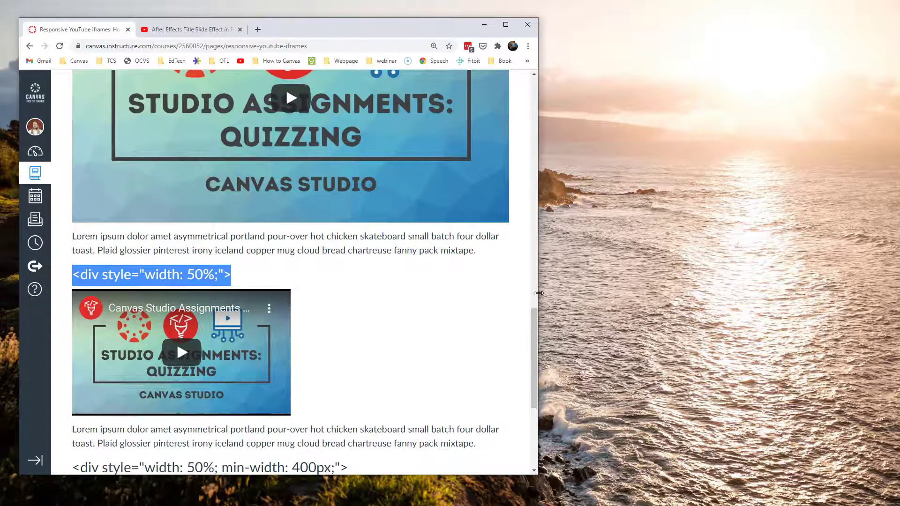
{"action": "left_click_drag", "start_coordinate": [538, 292], "coordinate": [296, 307]}
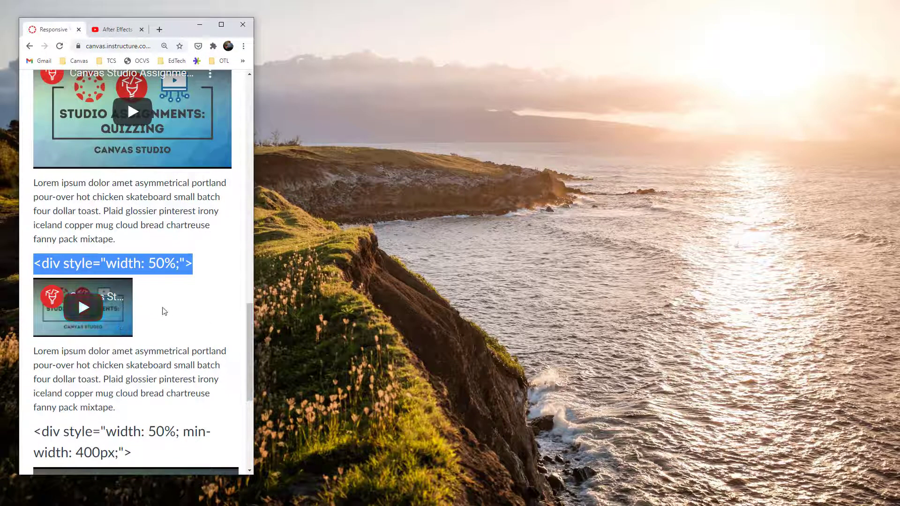
{"action": "scroll", "scroll_direction": "down", "scroll_amount": 3}
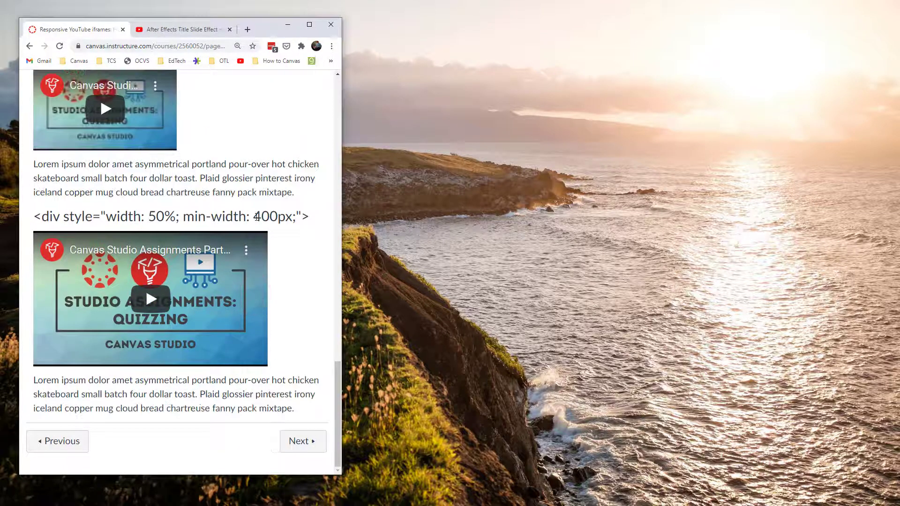
{"action": "left_click_drag", "start_coordinate": [190, 217], "coordinate": [298, 217]}
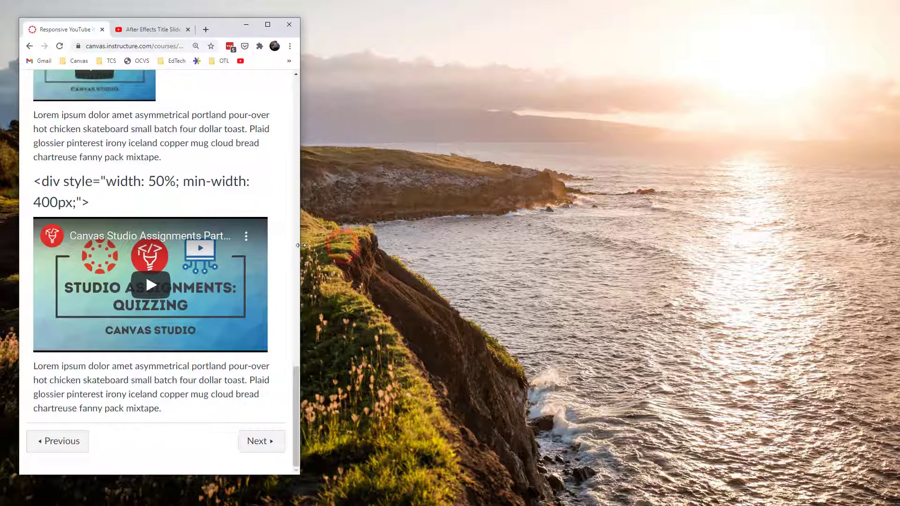
- Widen and re-narrow the window, scrolling through the embeds to compare again
{"action": "left_click", "coordinate": [266, 24]}
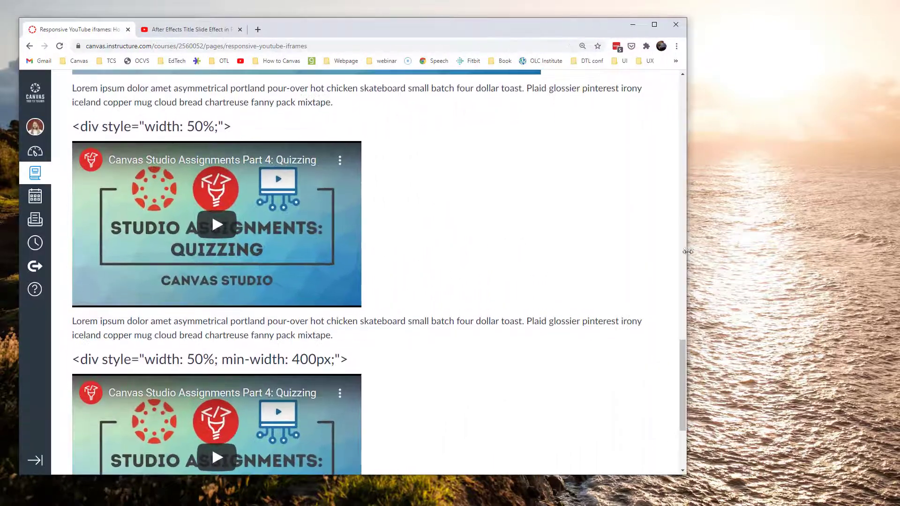
{"action": "scroll", "scroll_direction": "down", "scroll_amount": 3}
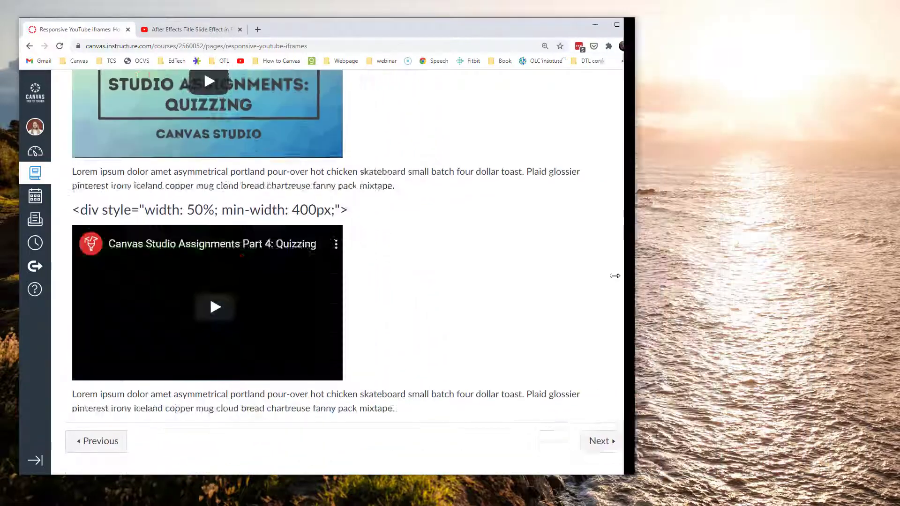
{"action": "left_click_drag", "start_coordinate": [631, 276], "coordinate": [389, 274]}
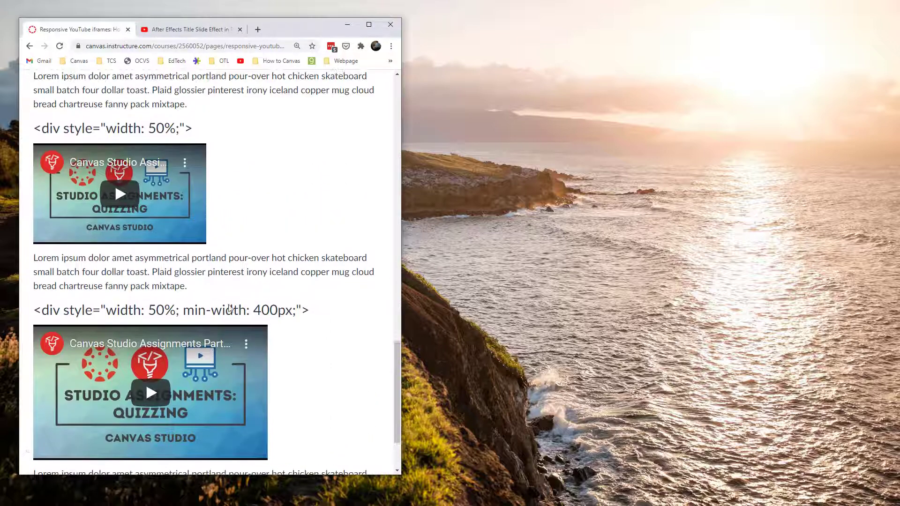
{"action": "scroll", "scroll_direction": "down", "scroll_amount": 3}
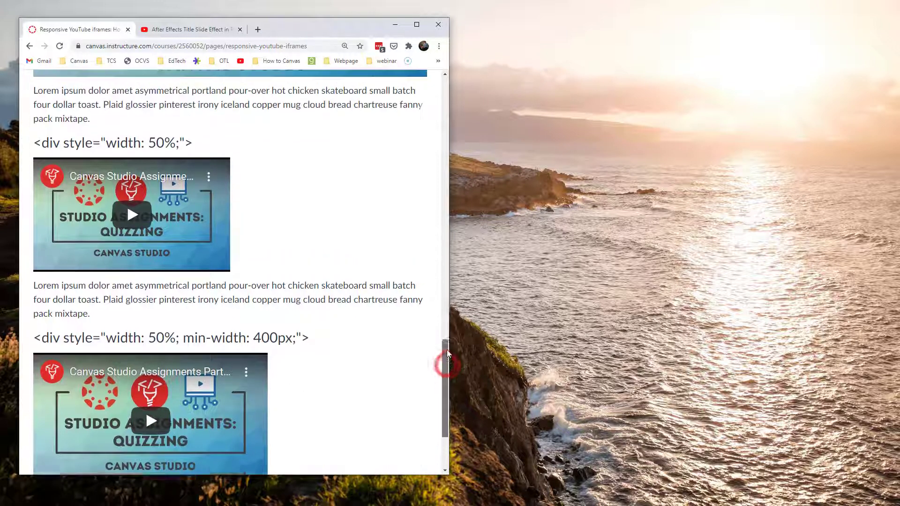
{"action": "scroll", "scroll_direction": "down", "scroll_amount": 3}
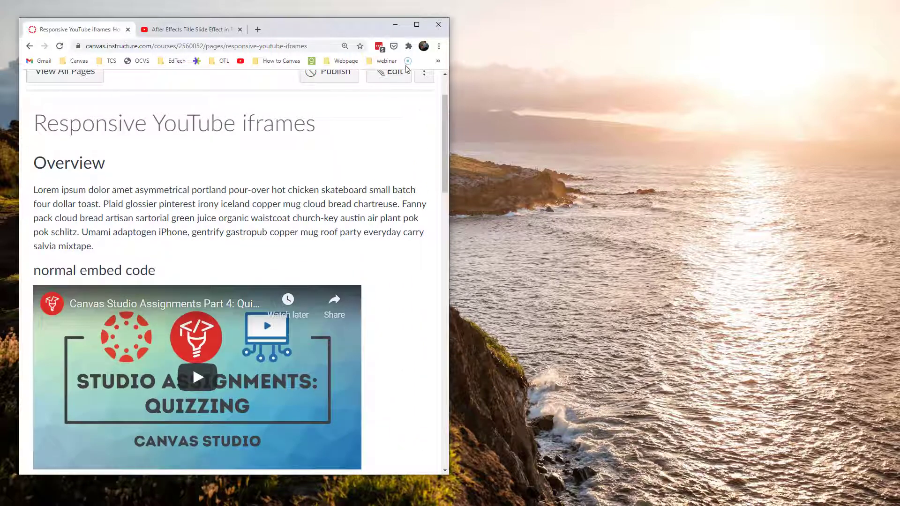
- In the page HTML, change the normal embed iframe's width from 560 to 100%
{"action": "left_click", "coordinate": [393, 71]}
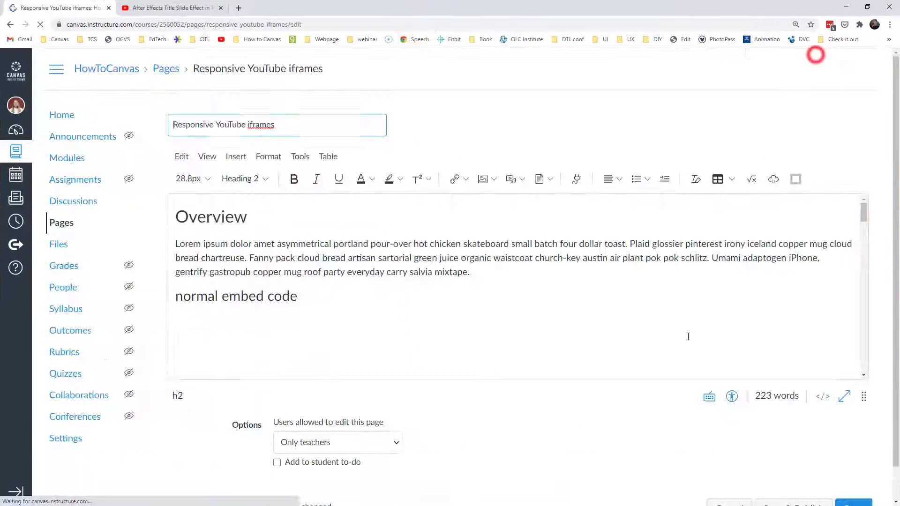
{"action": "left_click", "coordinate": [821, 397]}
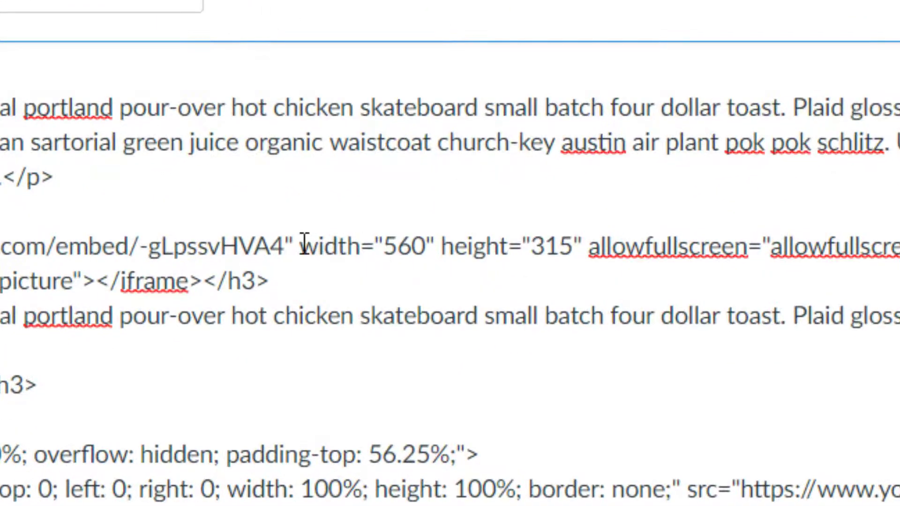
{"action": "left_click_drag", "start_coordinate": [303, 246], "coordinate": [574, 246]}
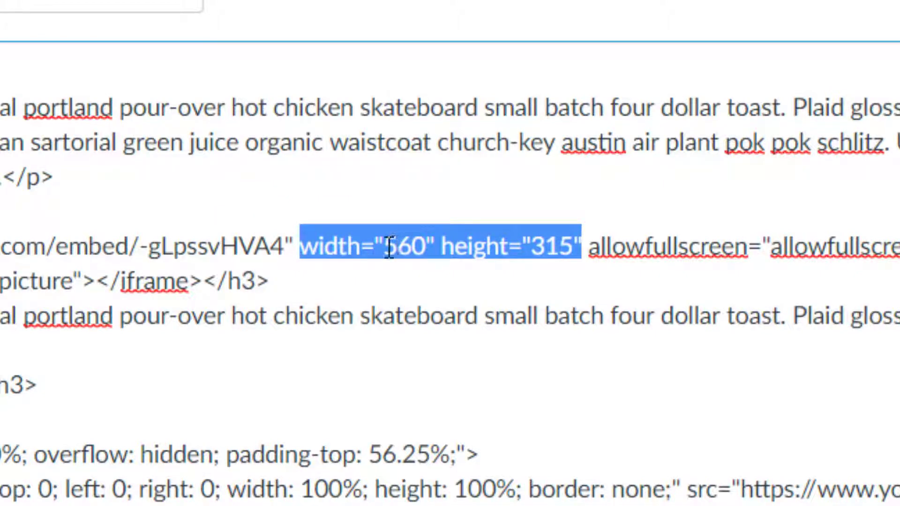
{"action": "double_click", "coordinate": [403, 247]}
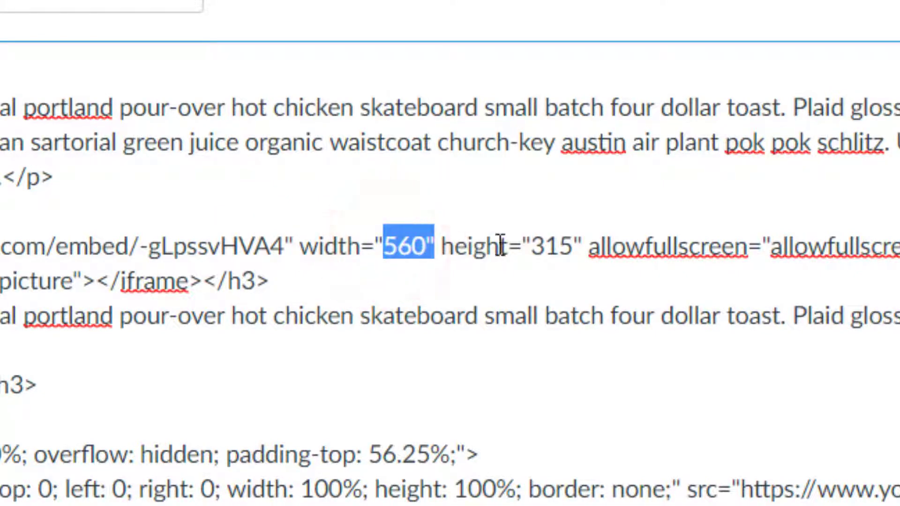
{"action": "double_click", "coordinate": [551, 247]}
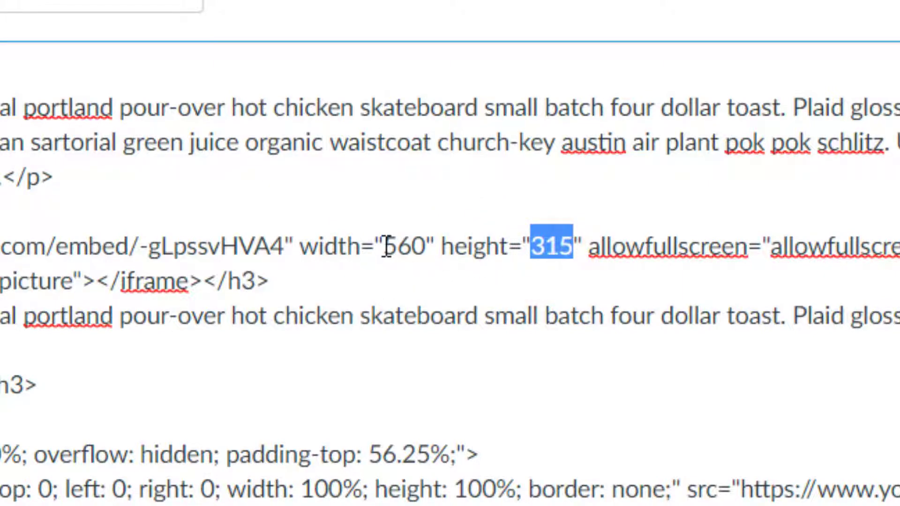
{"action": "left_click", "coordinate": [401, 247]}
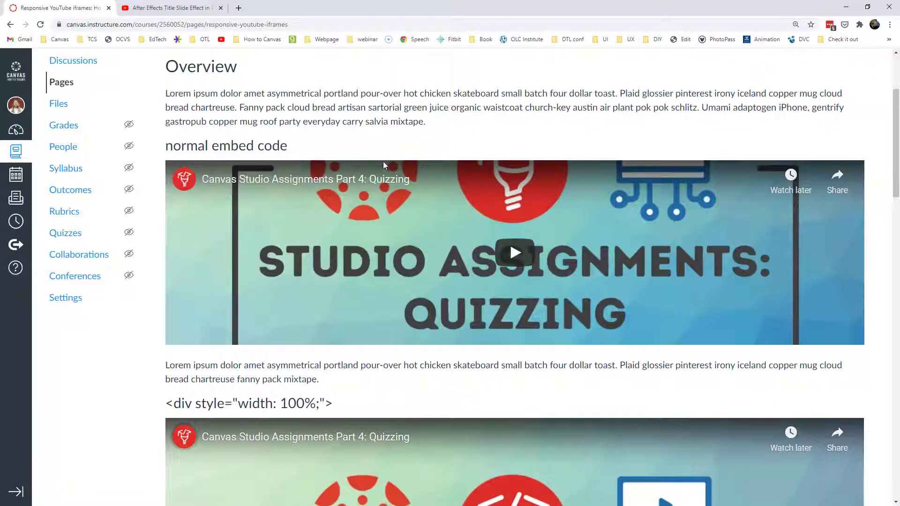
- Briefly play the normal embed YouTube video, then reopen the Responsive YouTube iframes page in the editor
{"action": "left_click", "coordinate": [513, 253]}
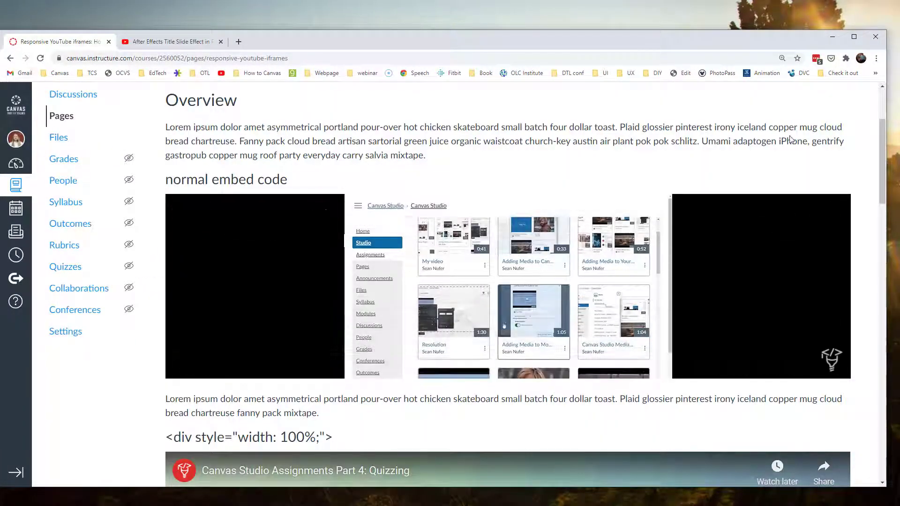
{"action": "left_click", "coordinate": [255, 285]}
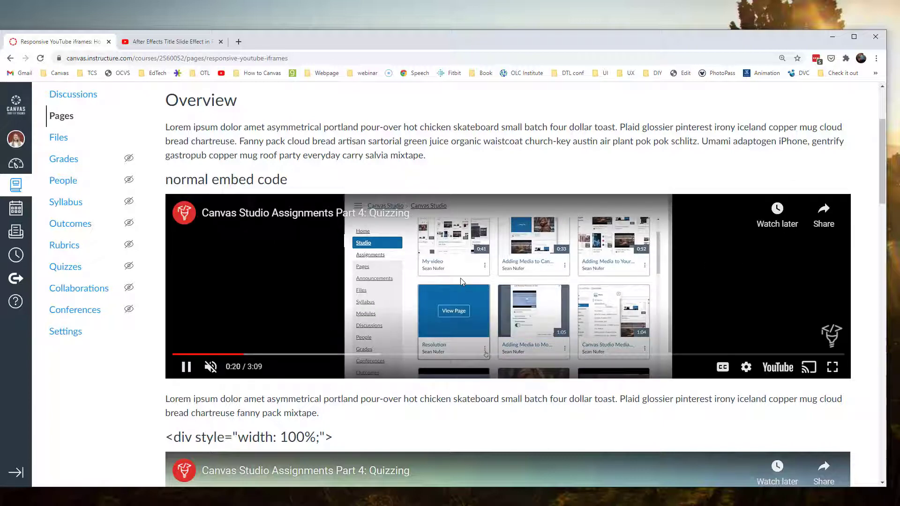
{"action": "scroll", "scroll_direction": "down", "scroll_amount": 3}
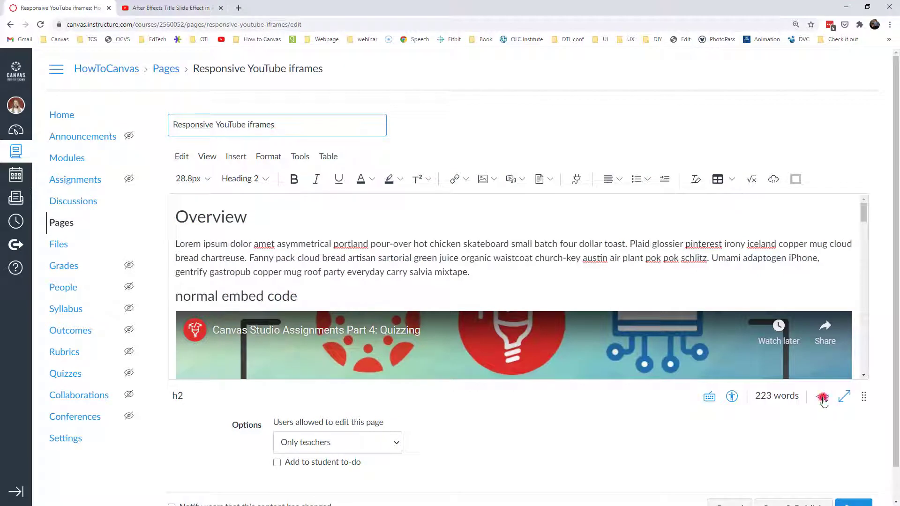
- Change the normal embed's height from 315 to 100% in the HTML and save
{"action": "left_click", "coordinate": [823, 396]}
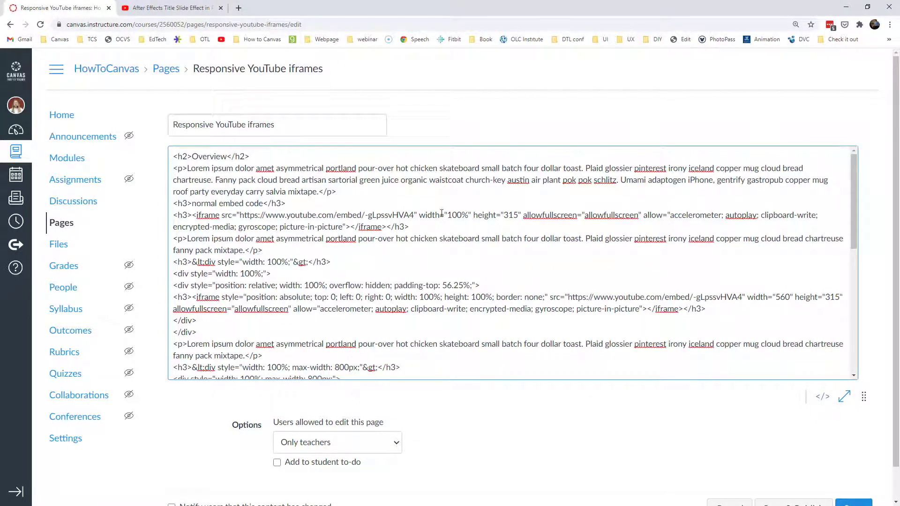
{"action": "double_click", "coordinate": [458, 215]}
{"action": "type", "text": "00%"}
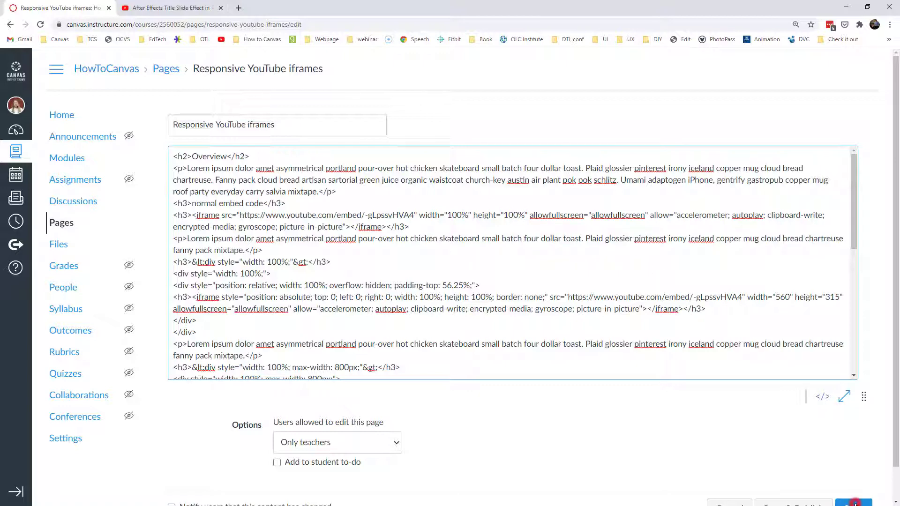
{"action": "left_click", "coordinate": [853, 504]}
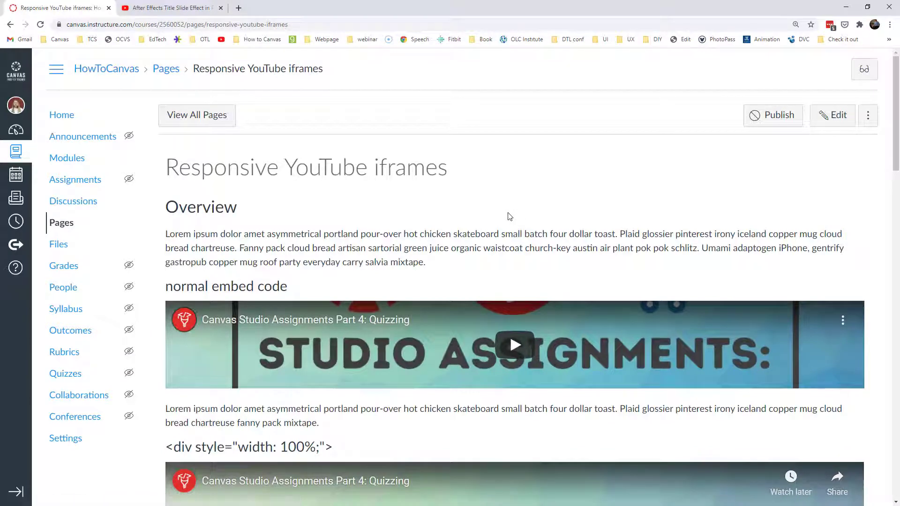
- Scroll down and play the squashed, letterboxed normal embed video
{"action": "scroll", "scroll_direction": "down", "scroll_amount": 3}
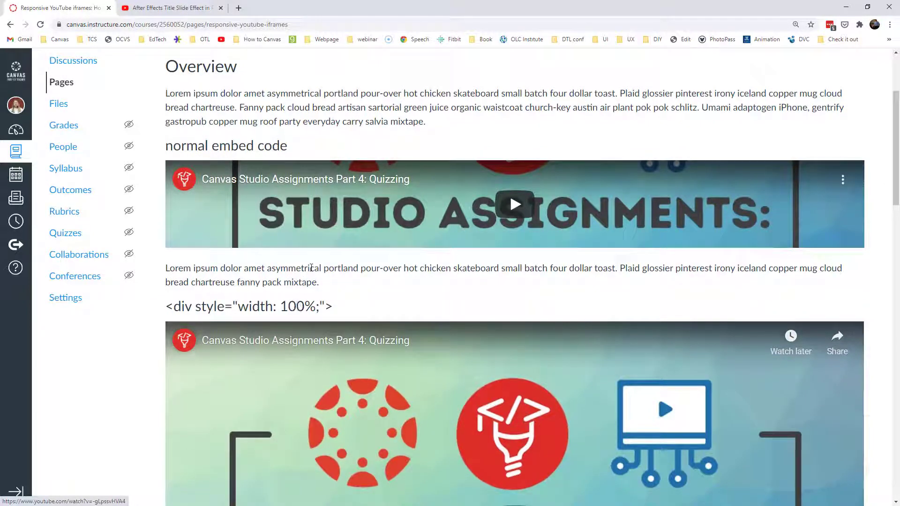
{"action": "left_click_drag", "start_coordinate": [165, 268], "coordinate": [319, 281]}
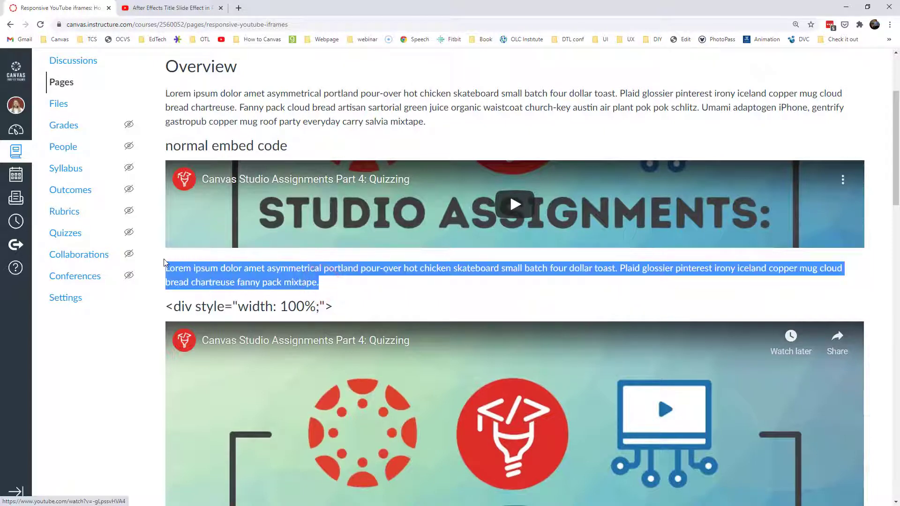
{"action": "mouse_move", "coordinate": [513, 204]}
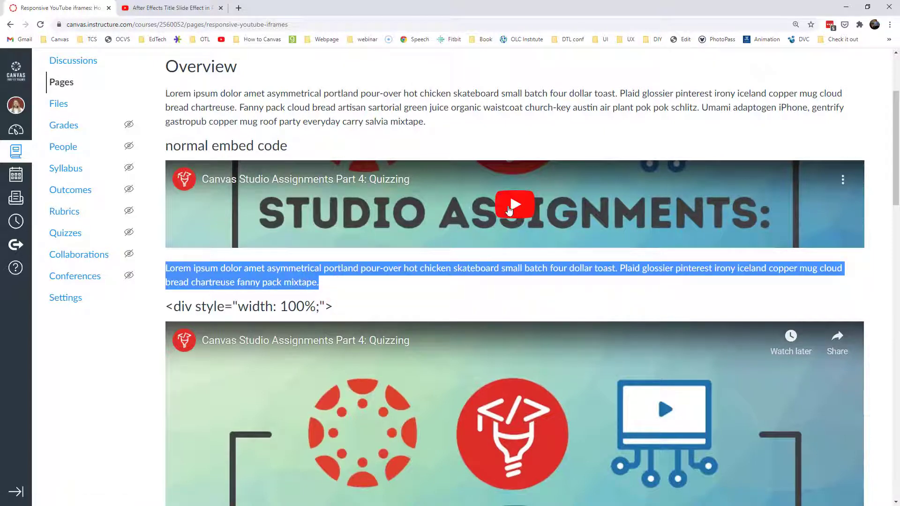
{"action": "left_click", "coordinate": [514, 205]}
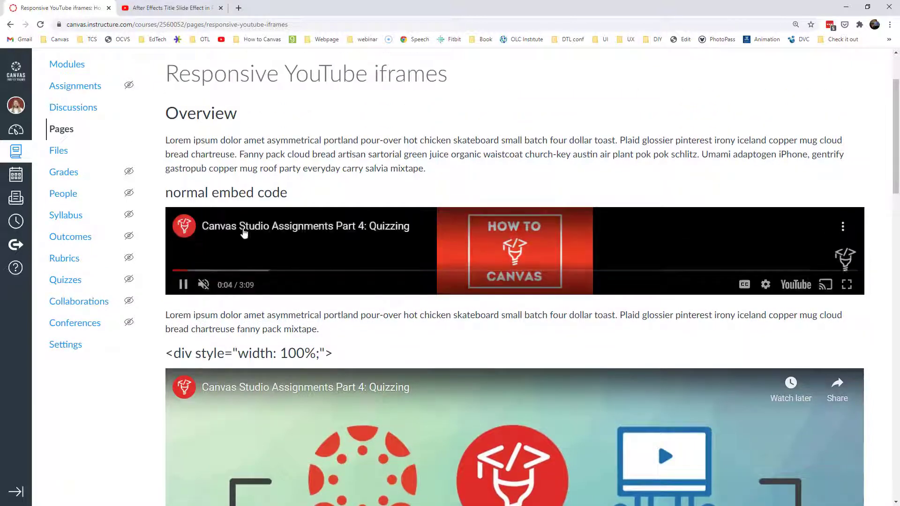
{"action": "scroll", "scroll_direction": "down", "scroll_amount": 3}
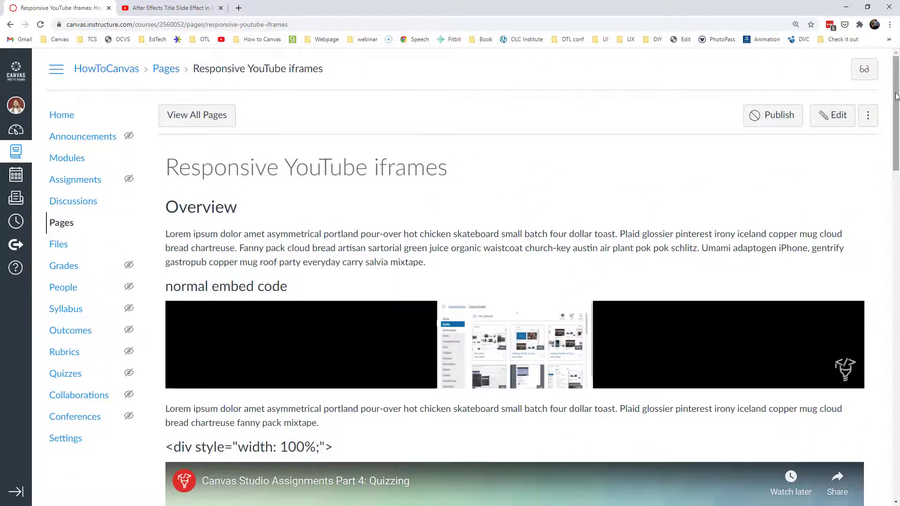
{"action": "scroll", "scroll_direction": "down", "scroll_amount": 3}
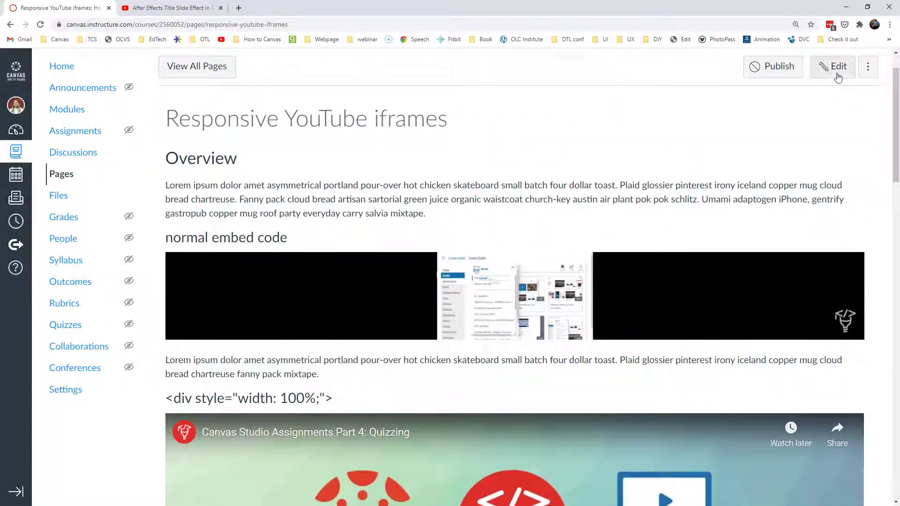
- Set the normal embed iframe to a fixed 280-pixel width with proportional height, and save
{"action": "left_click", "coordinate": [831, 66]}
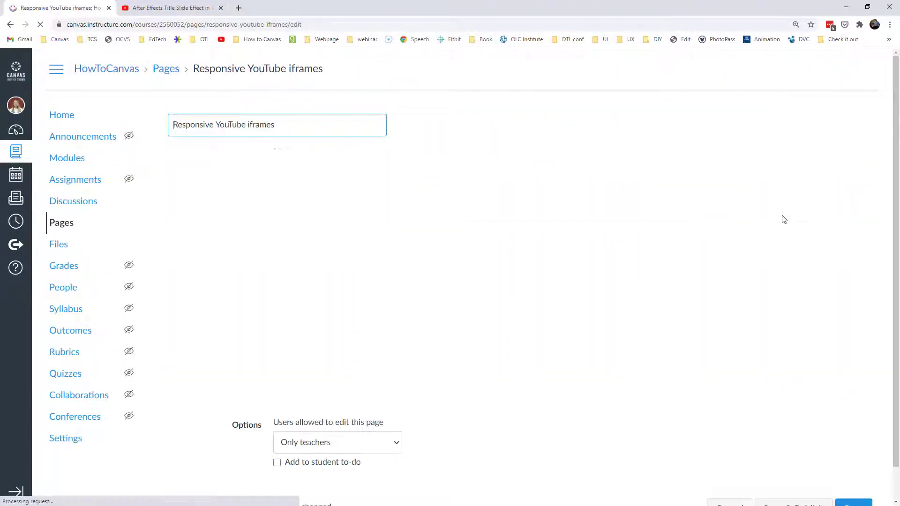
{"action": "left_click", "coordinate": [825, 397]}
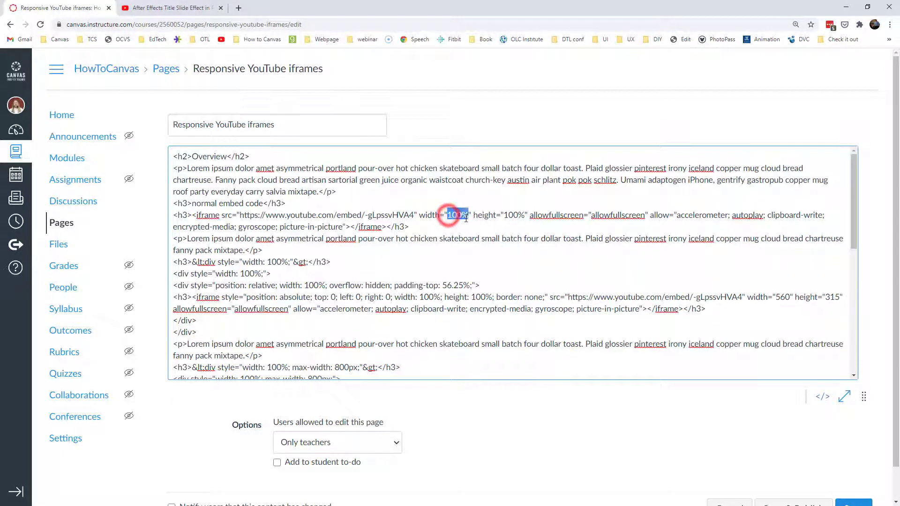
{"action": "type", "text": "100%"}
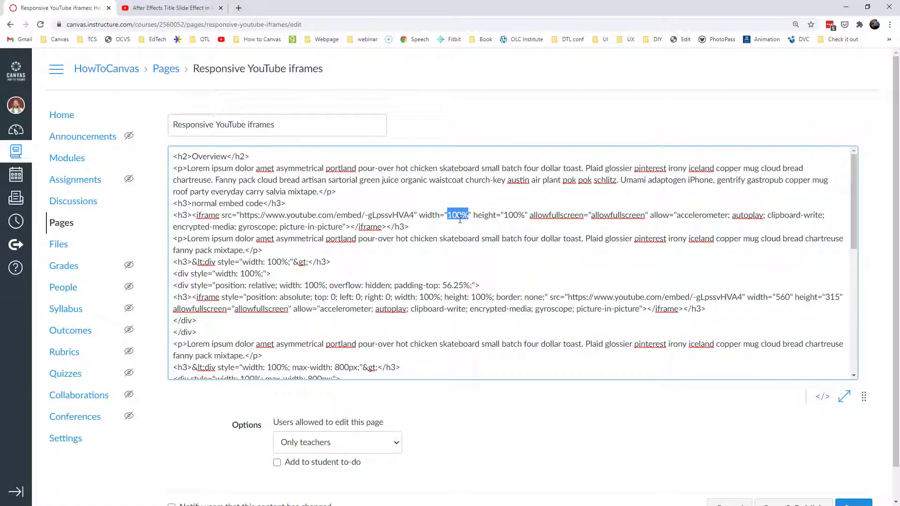
{"action": "type", "text": "560"}
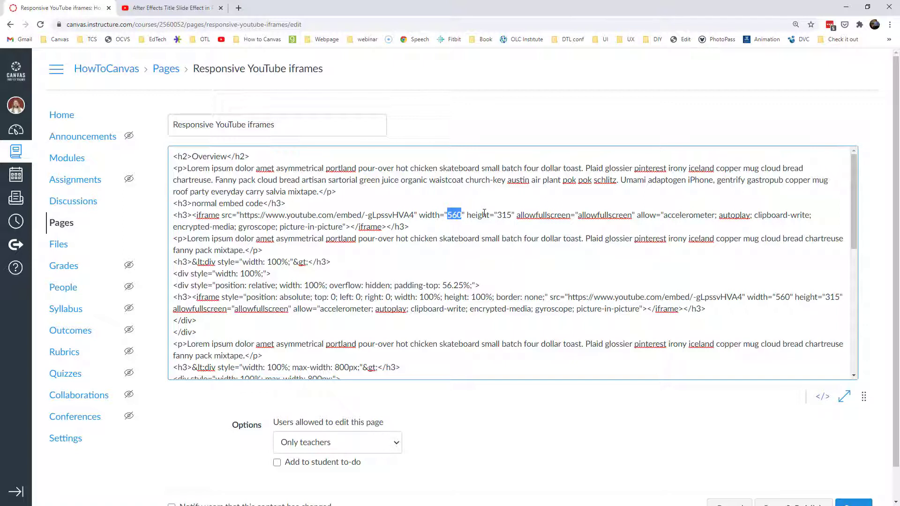
{"action": "type", "text": "280"}
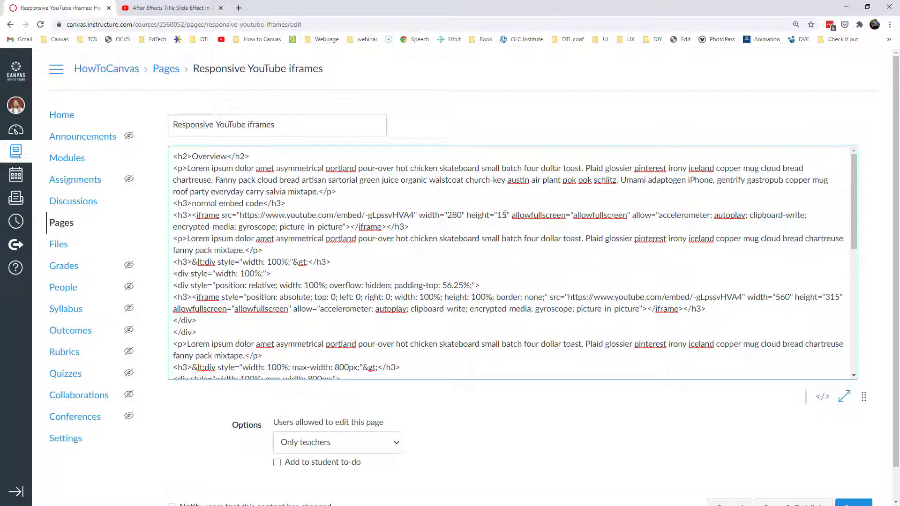
{"action": "scroll", "scroll_direction": "down", "scroll_amount": 3}
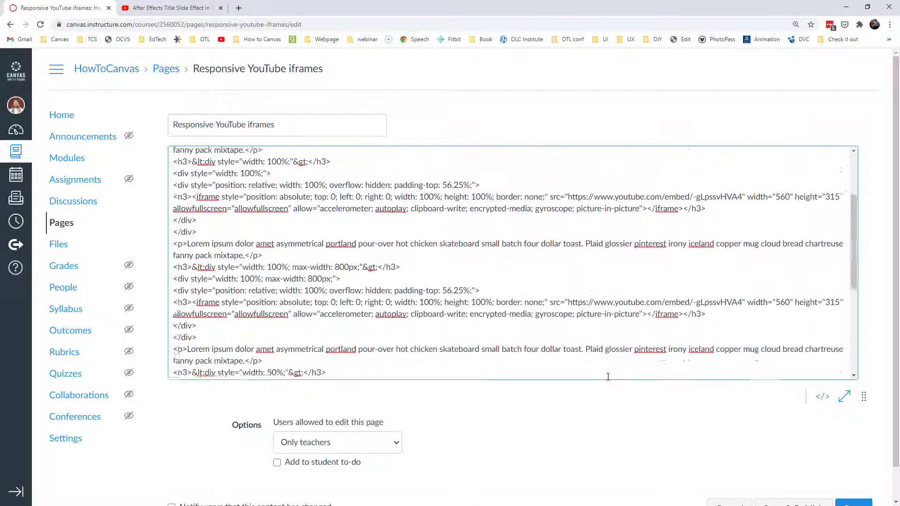
{"action": "scroll", "scroll_direction": "down", "scroll_amount": 3}
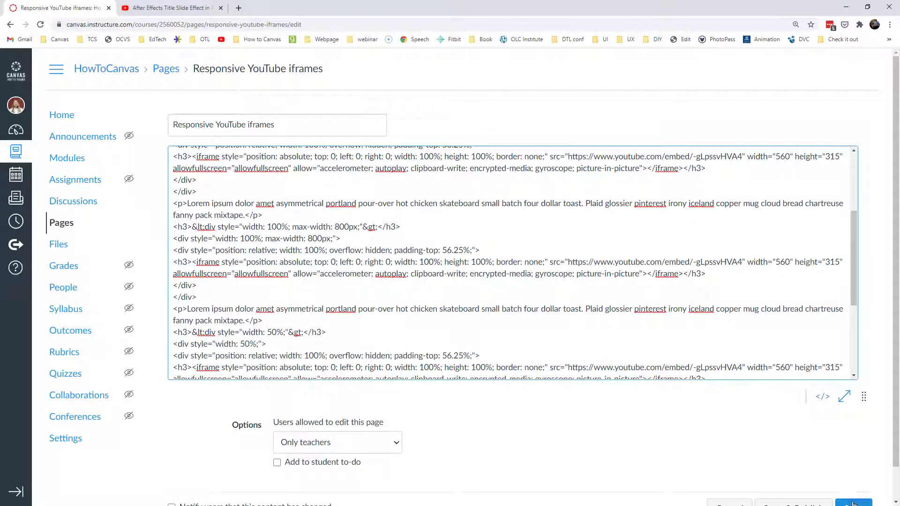
{"action": "left_click", "coordinate": [854, 503]}
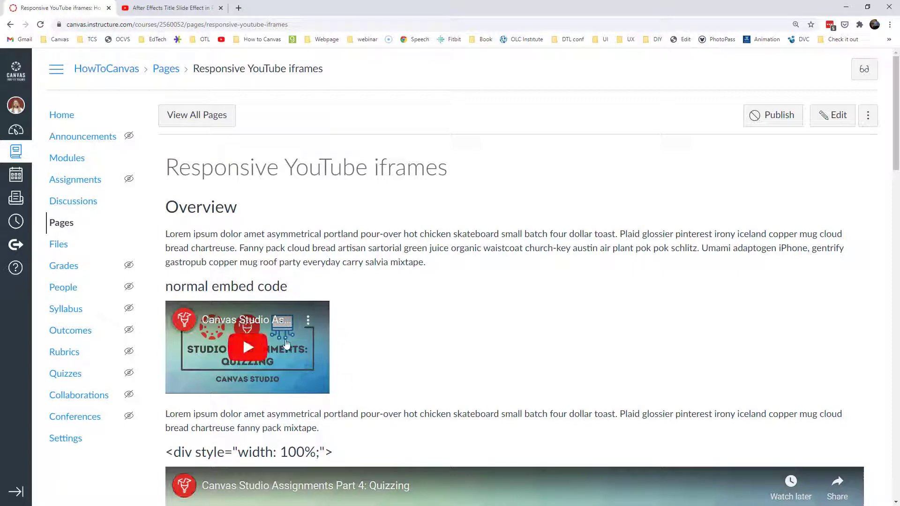
- Restore the normal embed iframe to width 560 and height 315 and save
{"action": "left_click", "coordinate": [832, 115]}
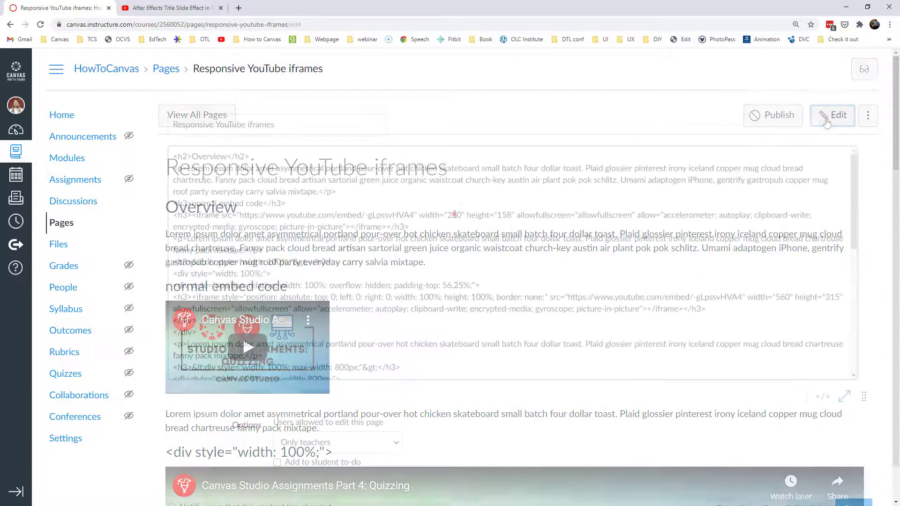
{"action": "left_click", "coordinate": [832, 115]}
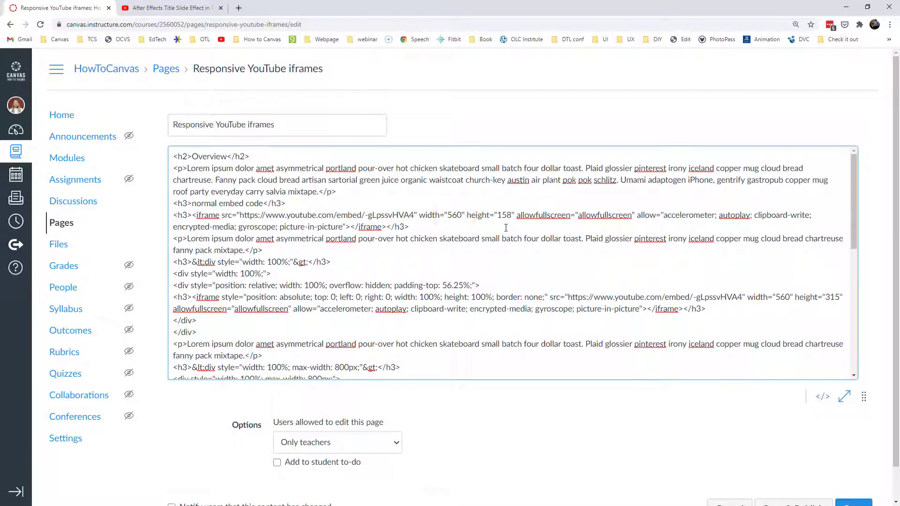
{"action": "type", "text": "315"}
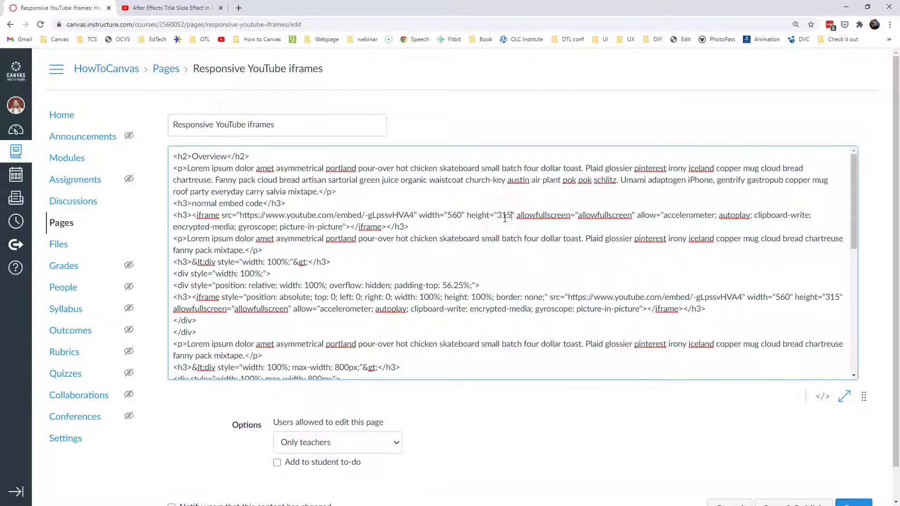
{"action": "left_click", "coordinate": [854, 476]}
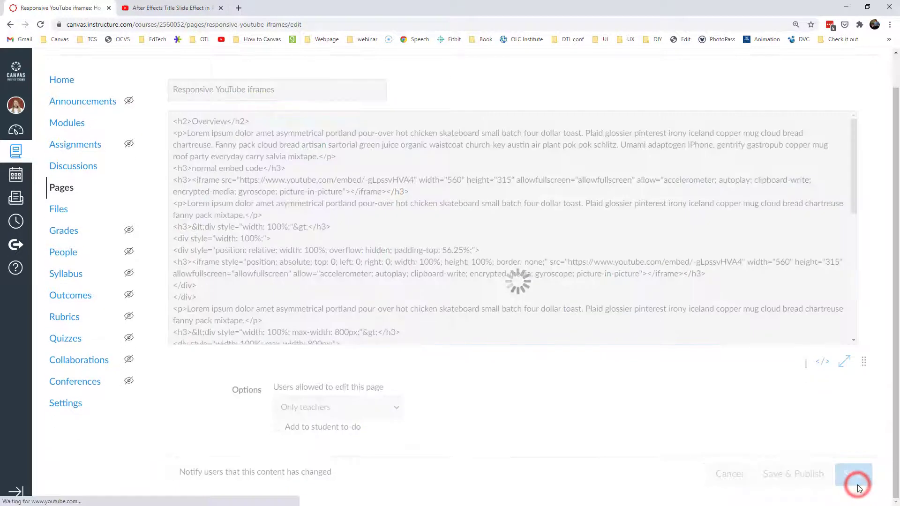
- Scroll down to review the full-width and 800px max-width responsive embeds
{"action": "left_click", "coordinate": [854, 478]}
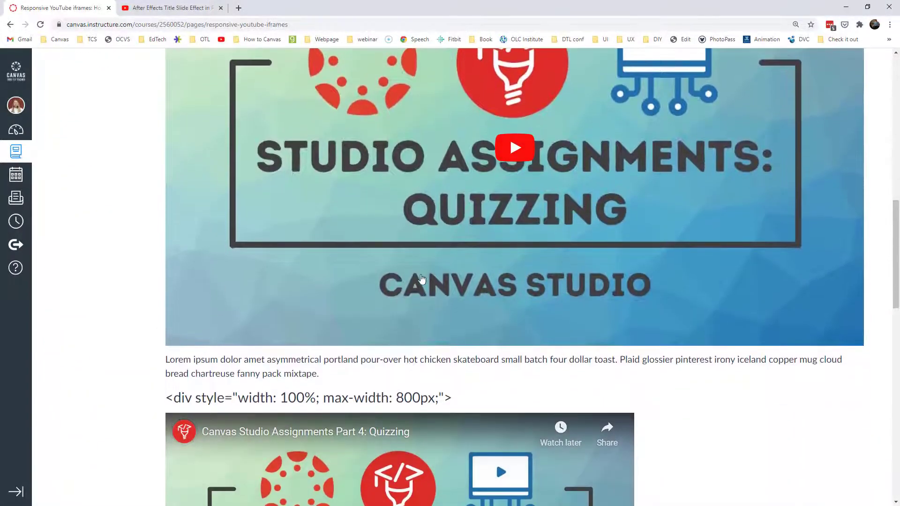
{"action": "scroll", "scroll_direction": "down", "scroll_amount": 3}
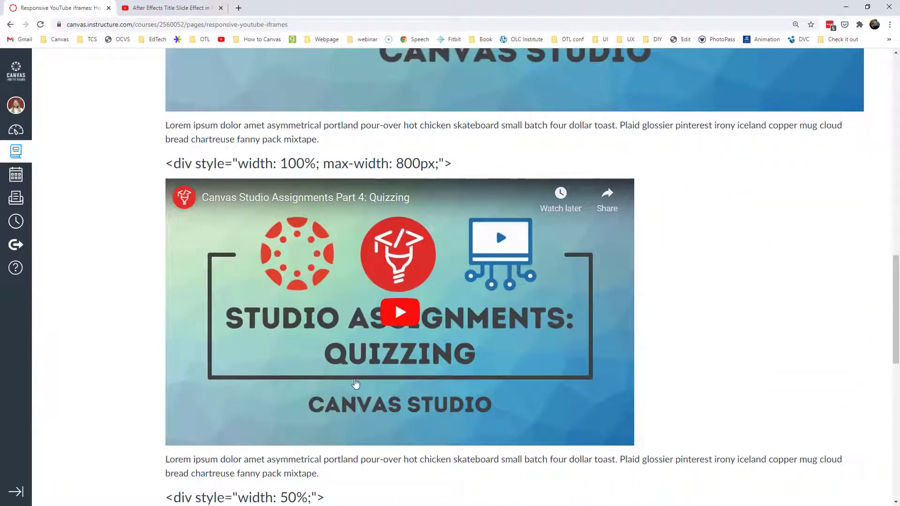